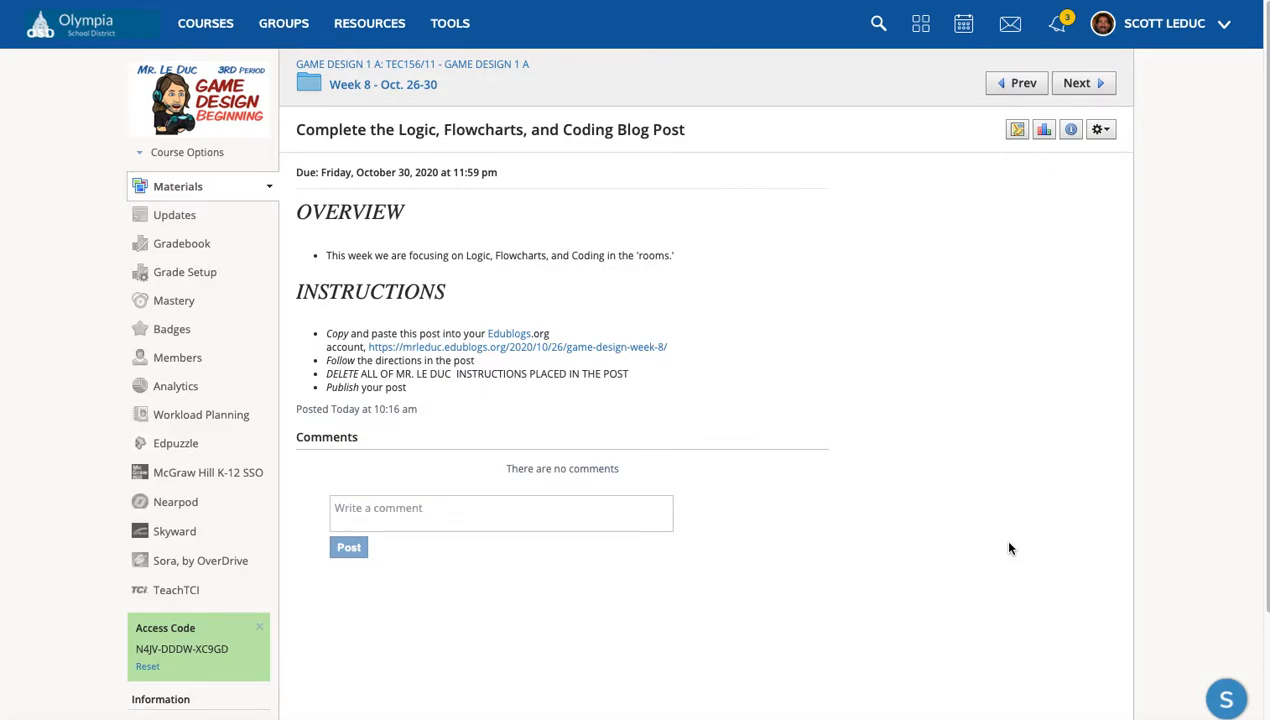
mouse_move(410, 117)
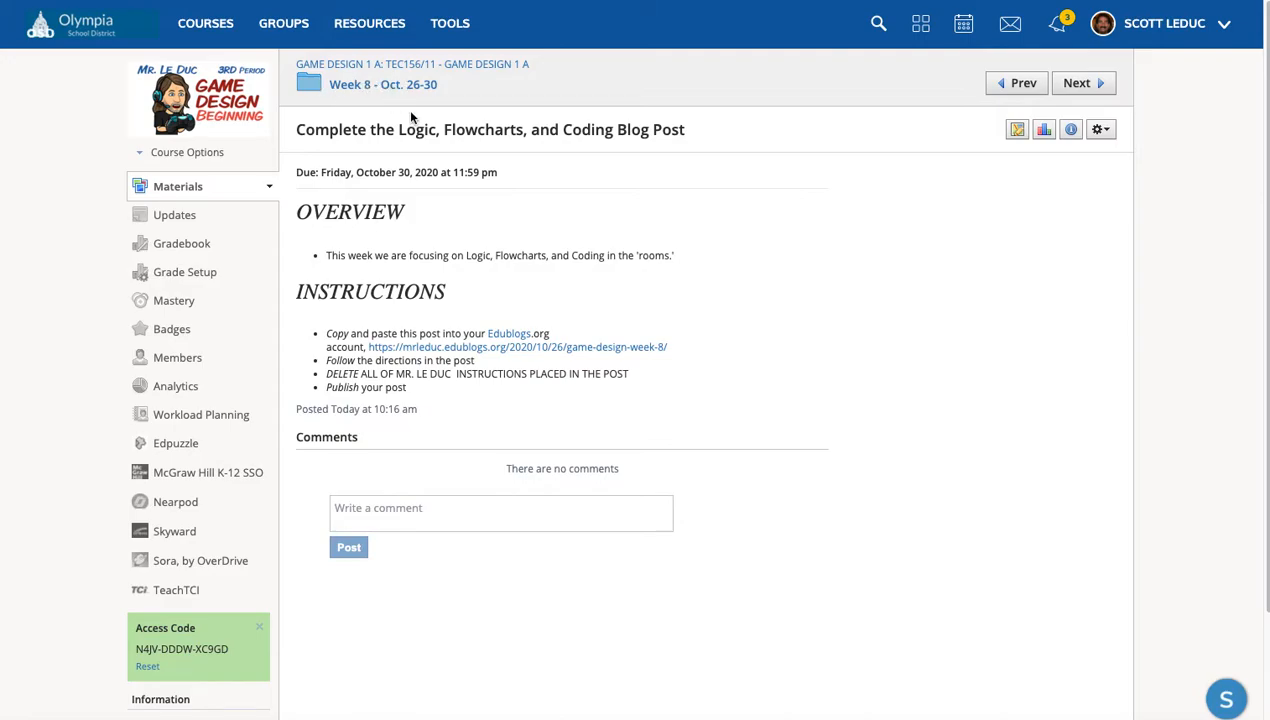
mouse_move(565, 188)
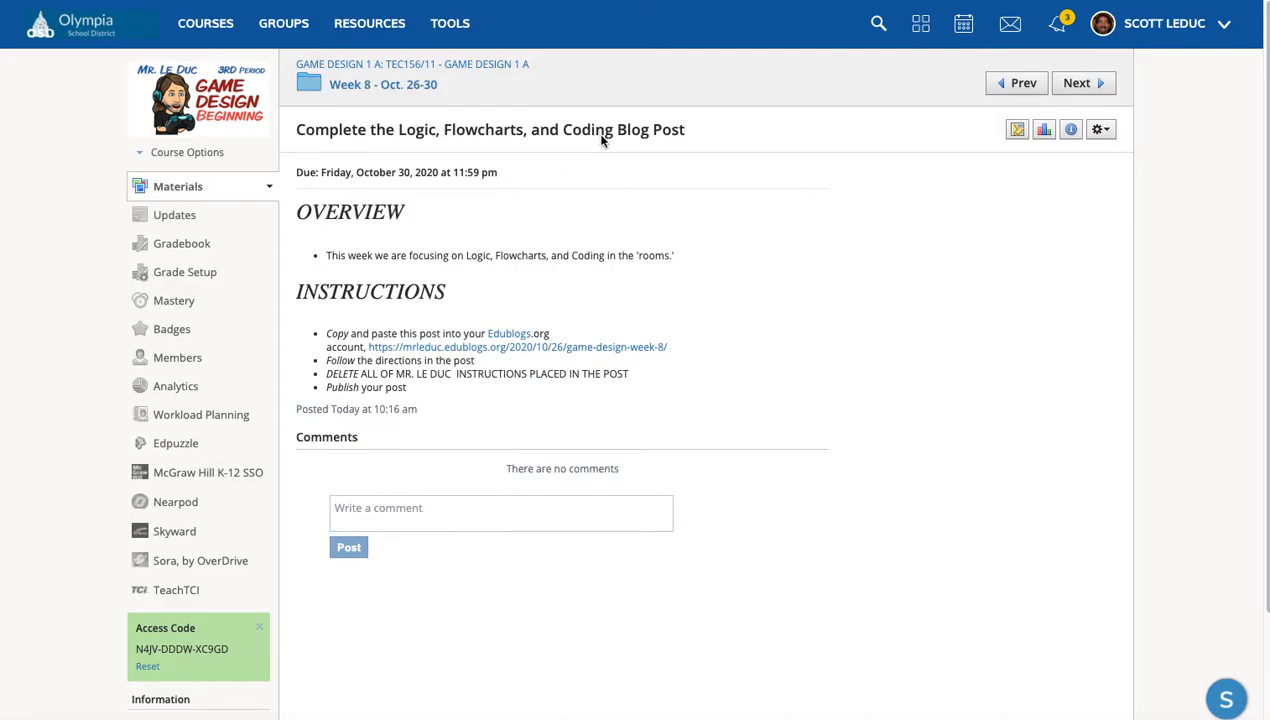
mouse_move(547, 352)
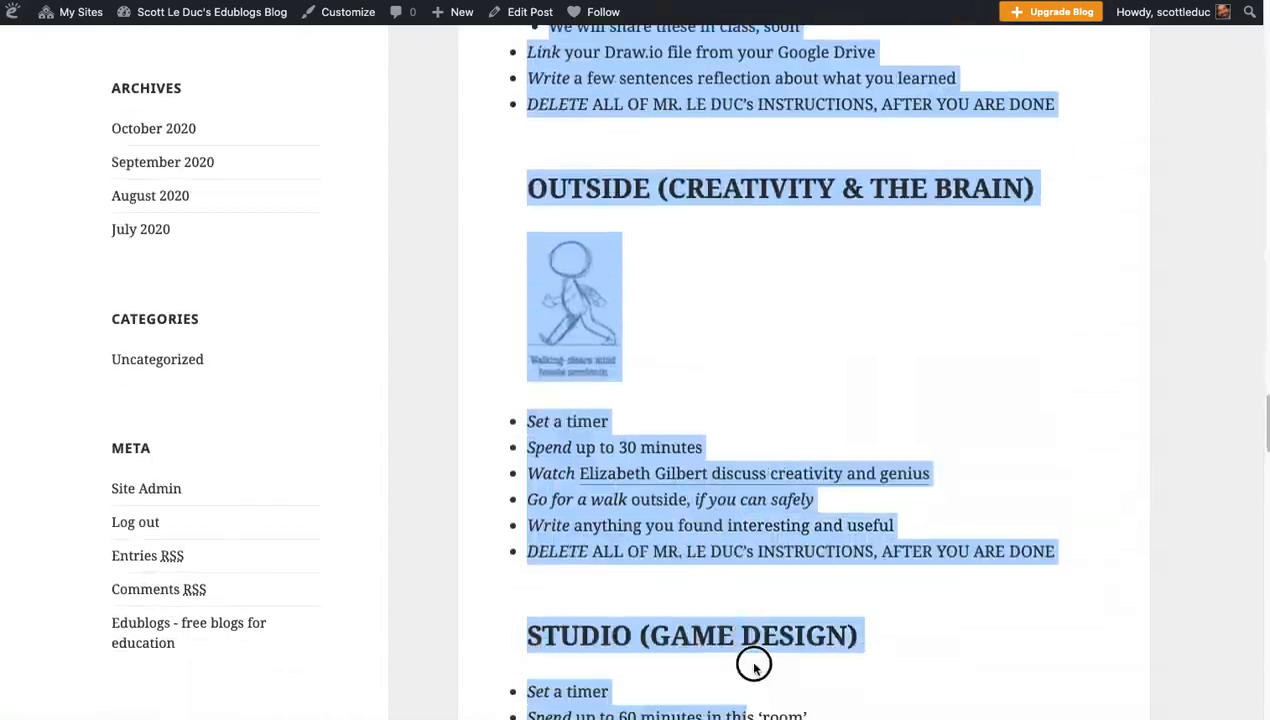
Step: Scroll through the Week 8 template post to copy all its content
scroll("down", 3)
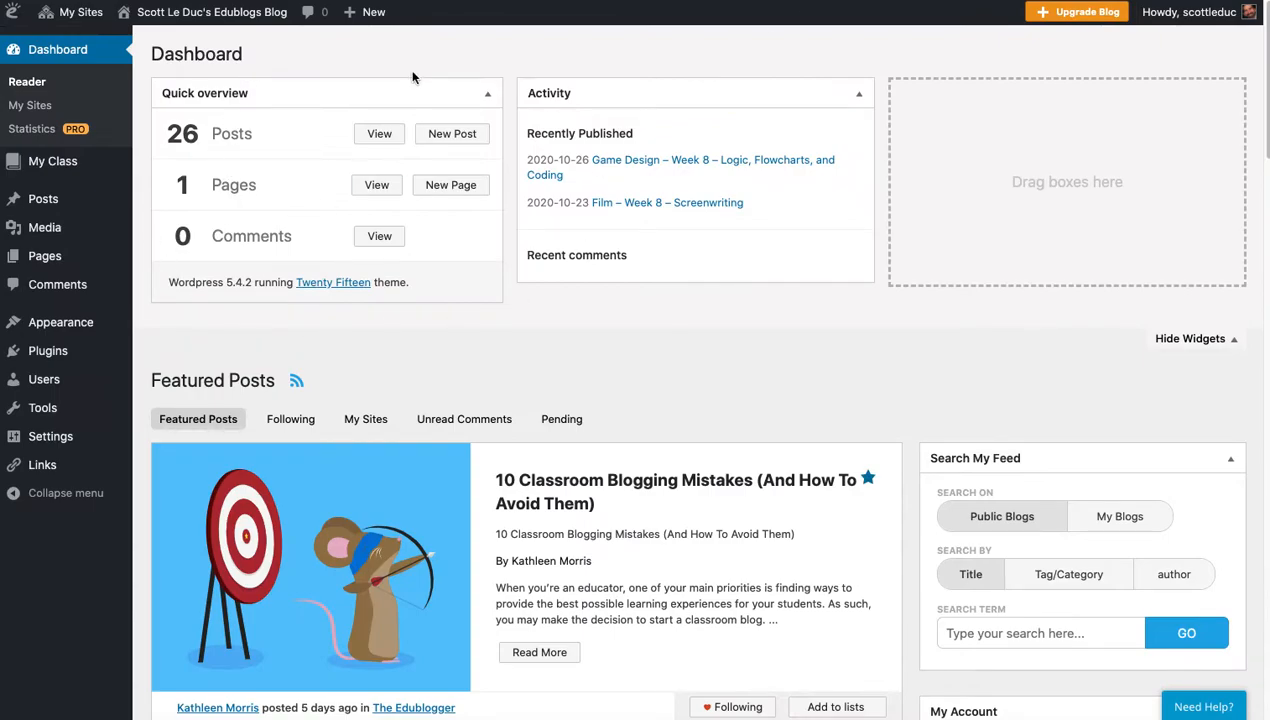
mouse_move(43, 198)
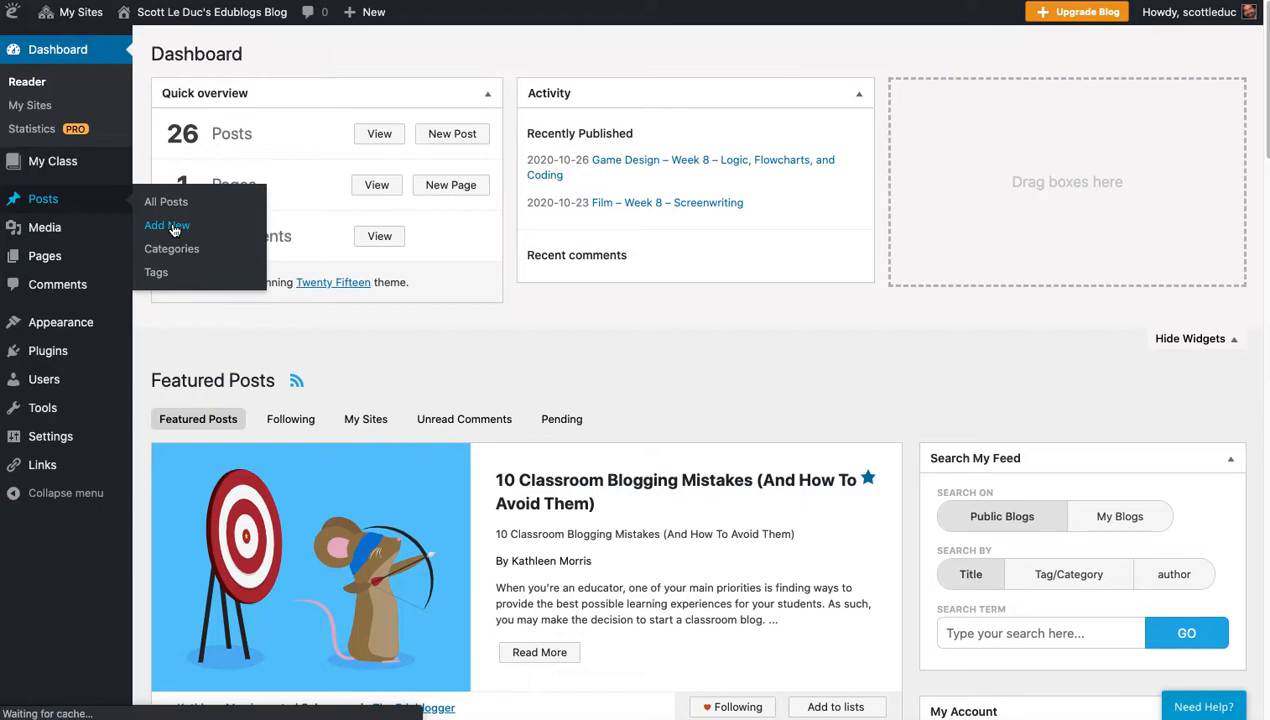
Step: Start a new post with the pasted Week 8 template and delete its opening instruction bullets
left_click(167, 225)
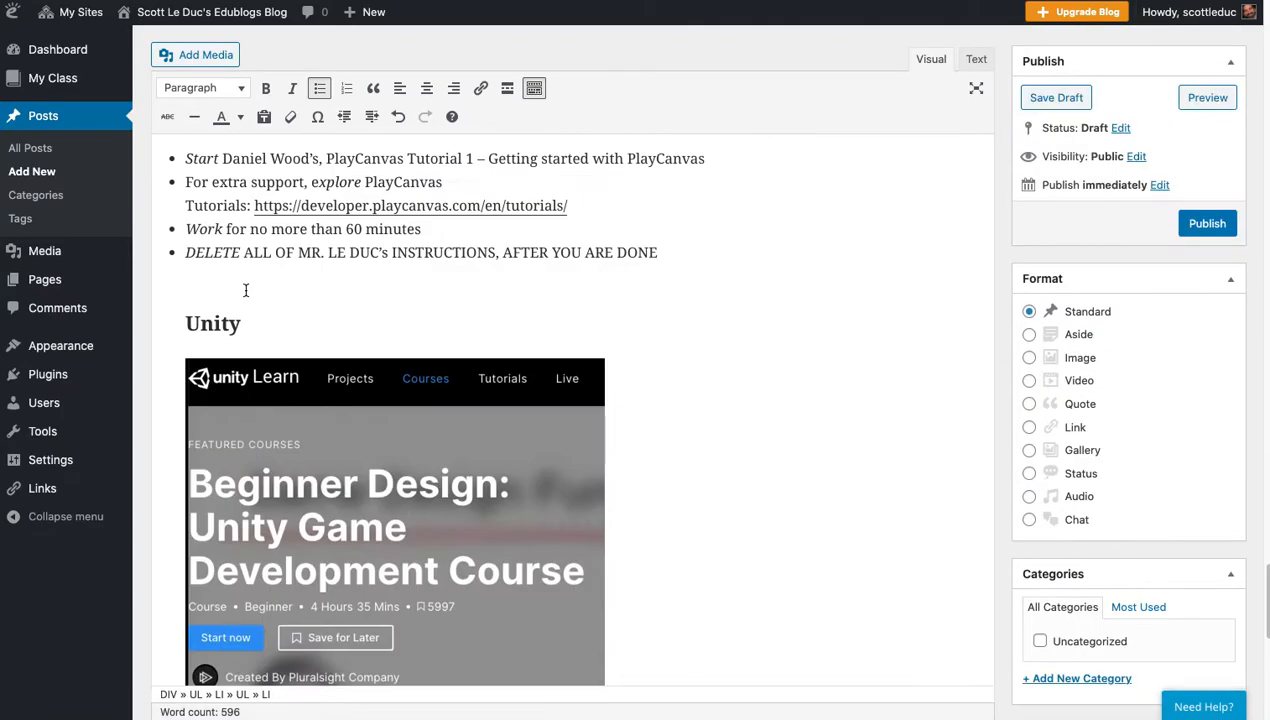
scroll("down", 3)
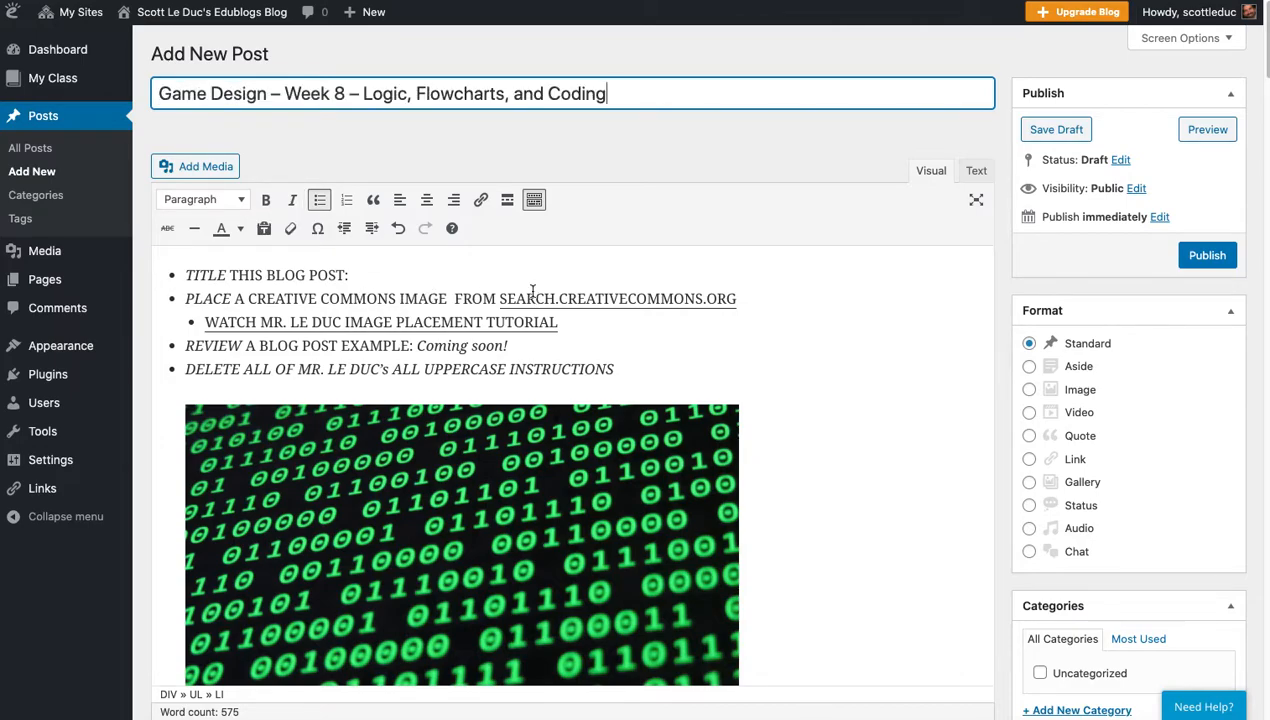
mouse_move(418, 480)
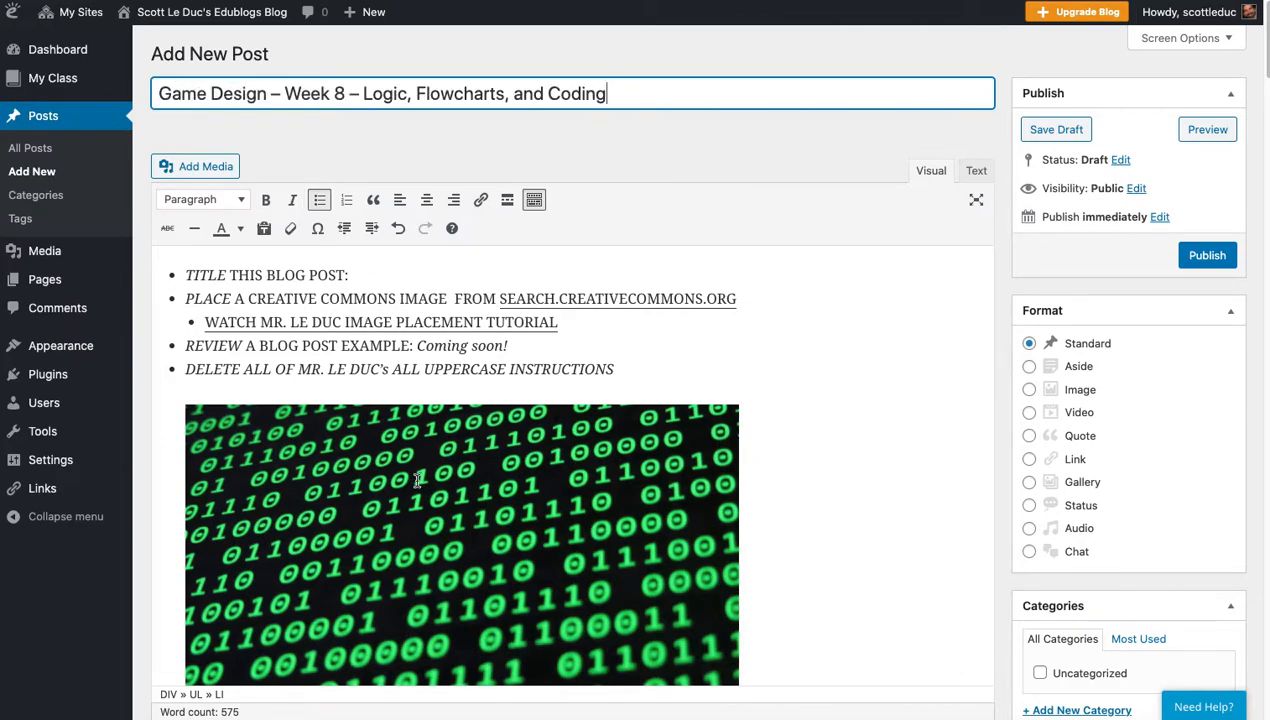
scroll("down", 3)
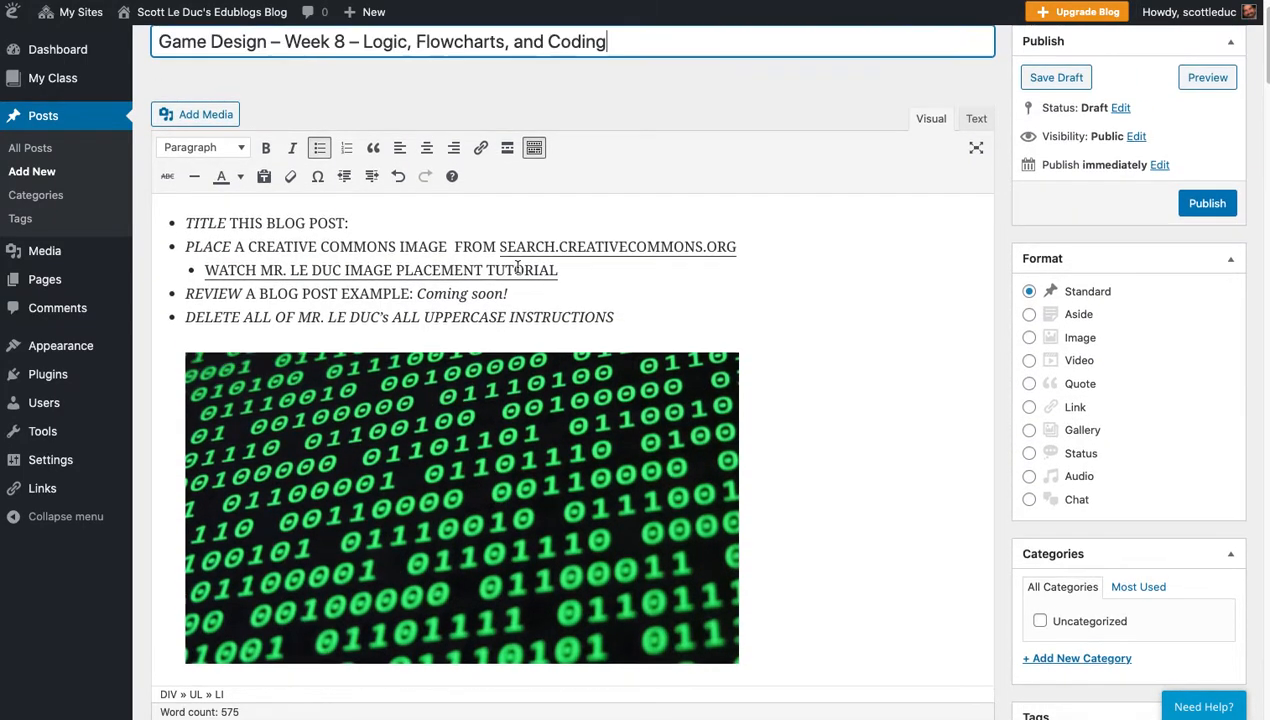
left_click_drag(185, 222, 558, 270)
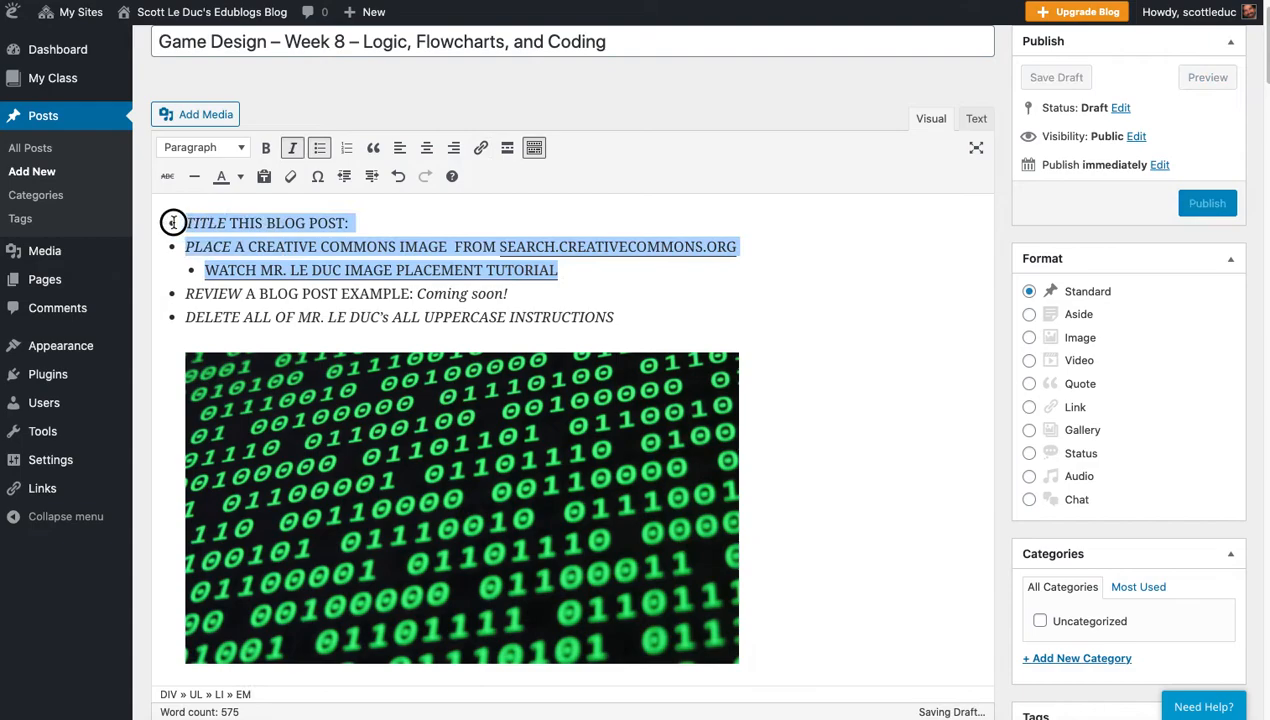
key("Delete")
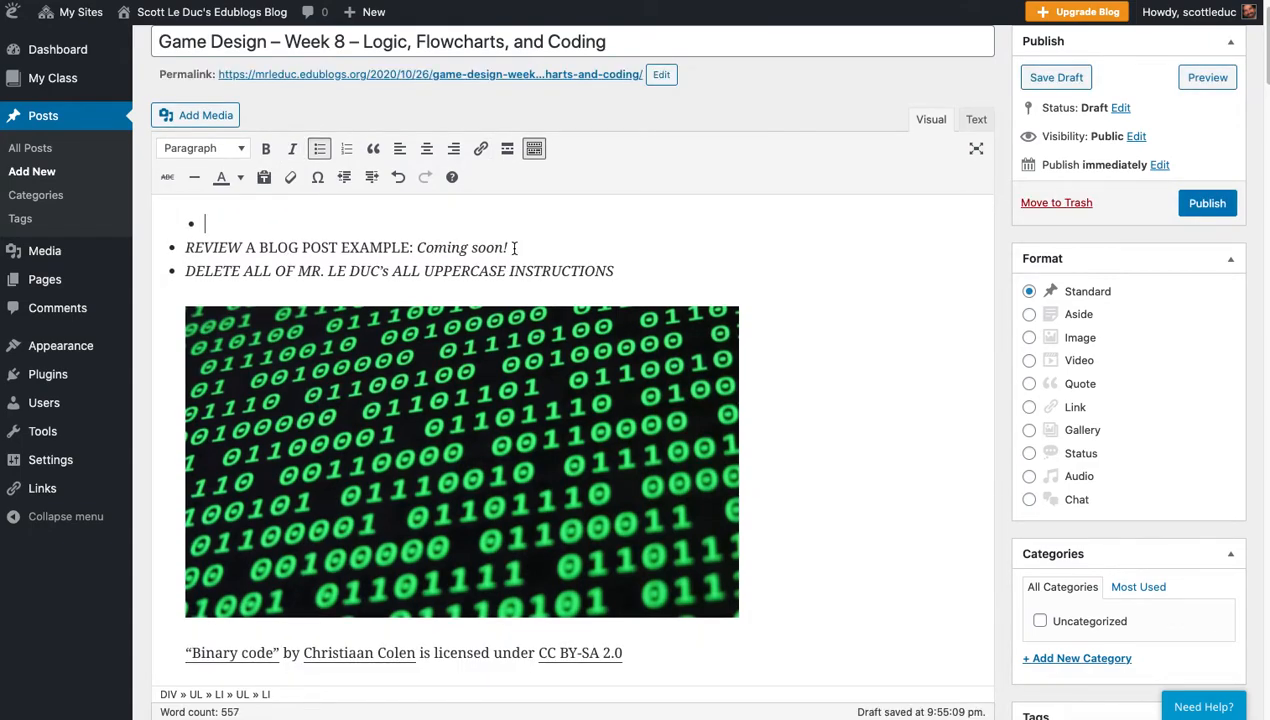
double_click(461, 247)
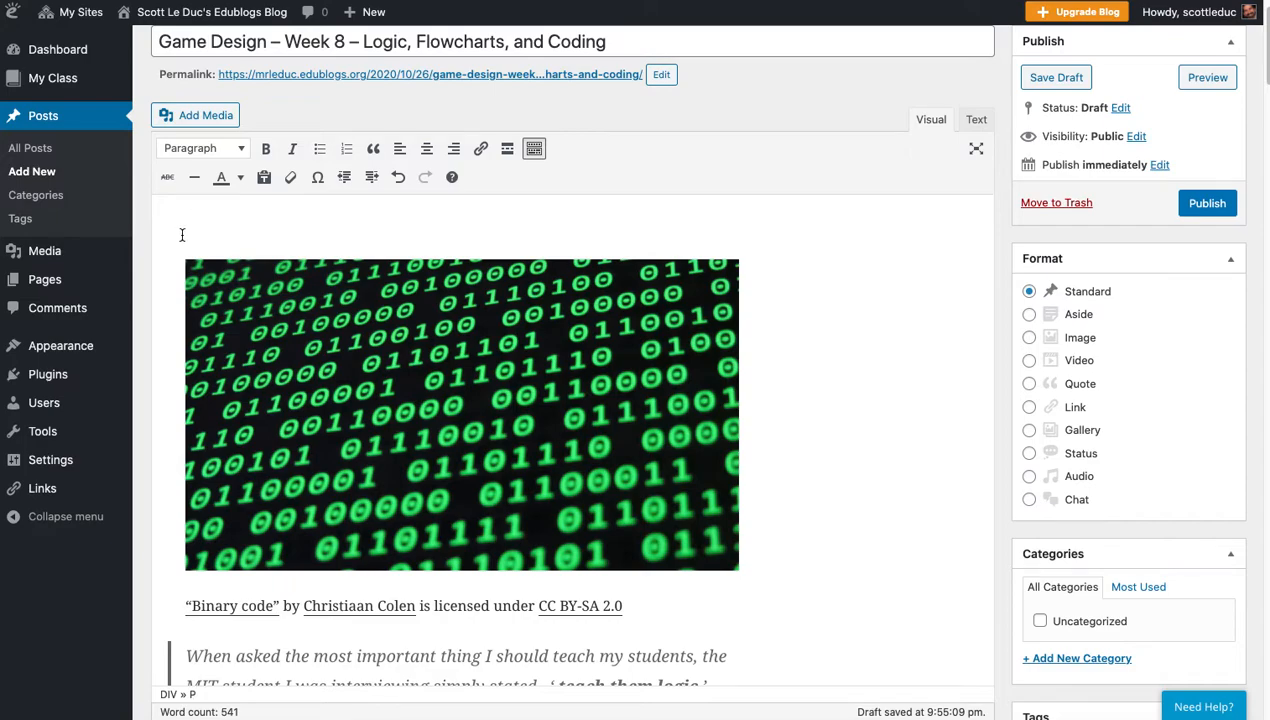
mouse_move(195, 247)
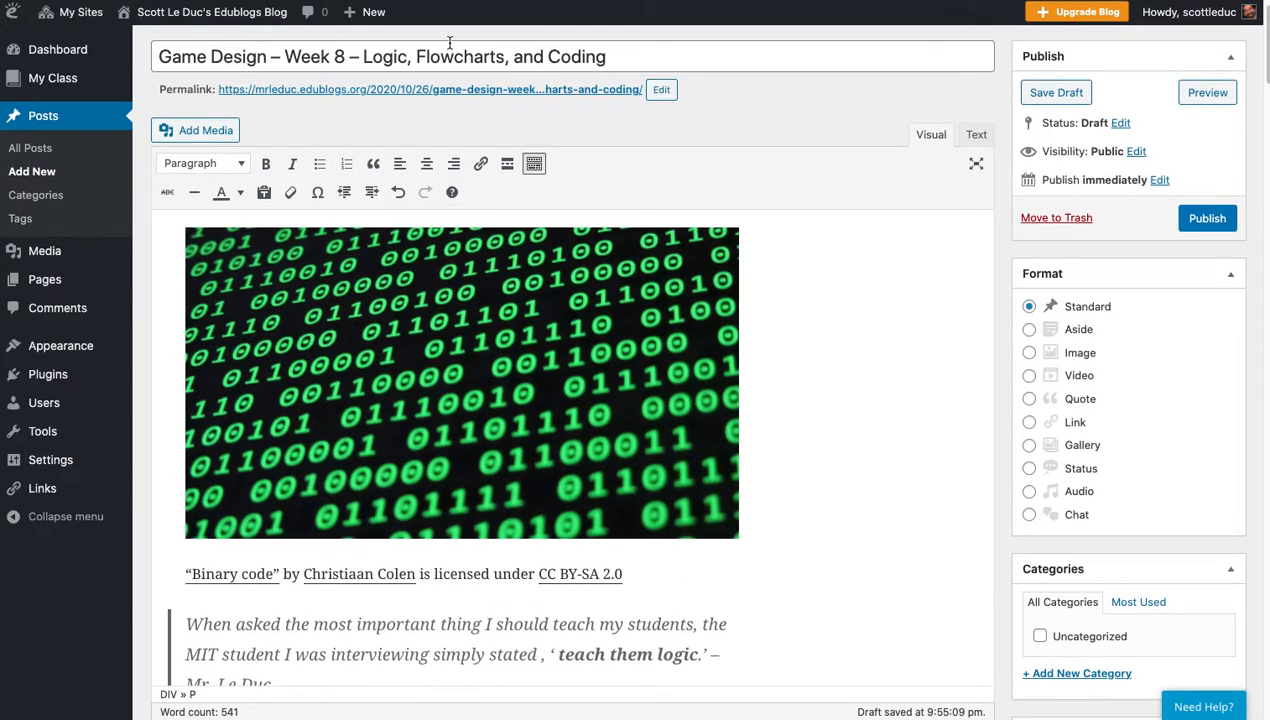
Step: Delete the Practice Room timer bullets, the PlayCanvas section and the Unity DELETE reminder
scroll("down", 3)
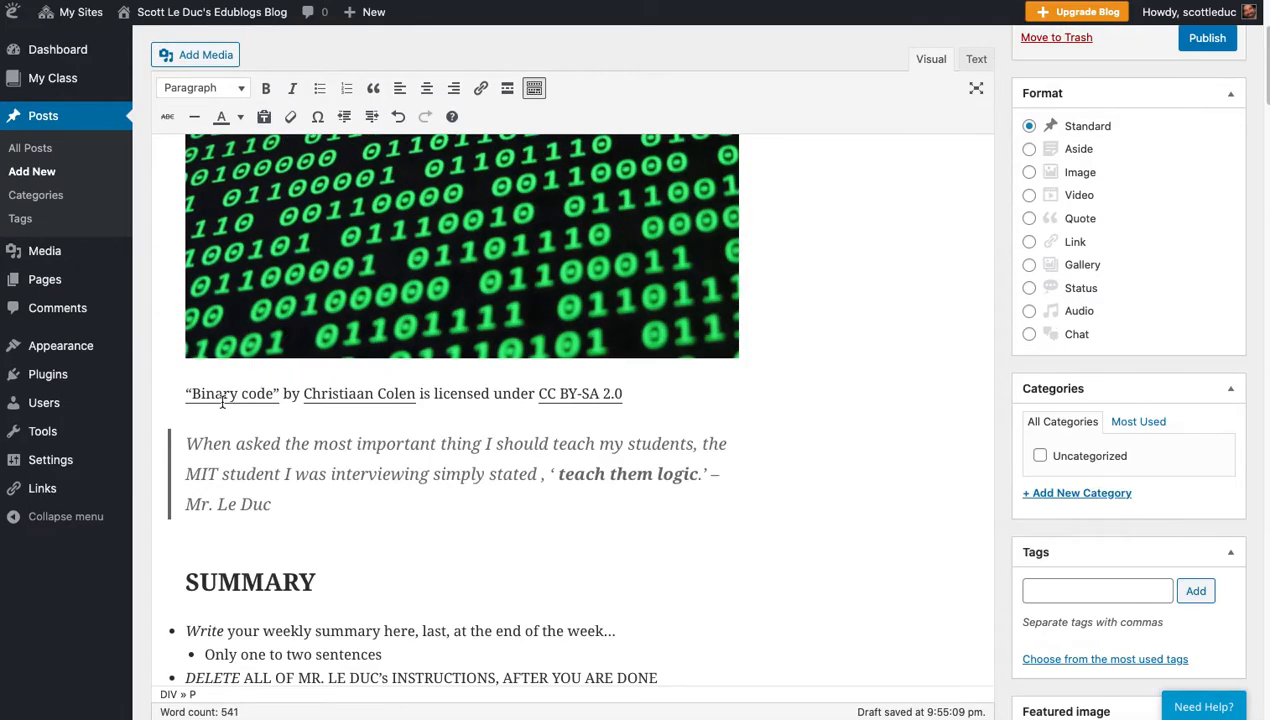
scroll("down", 3)
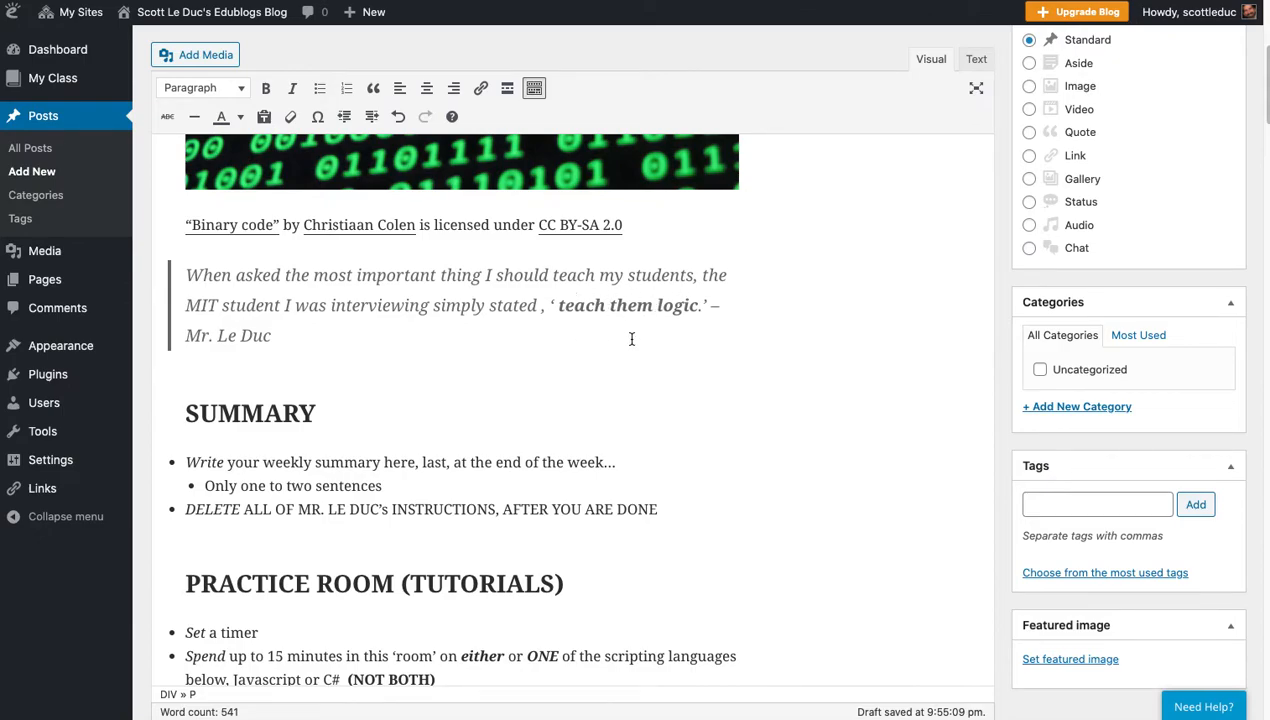
scroll("down", 3)
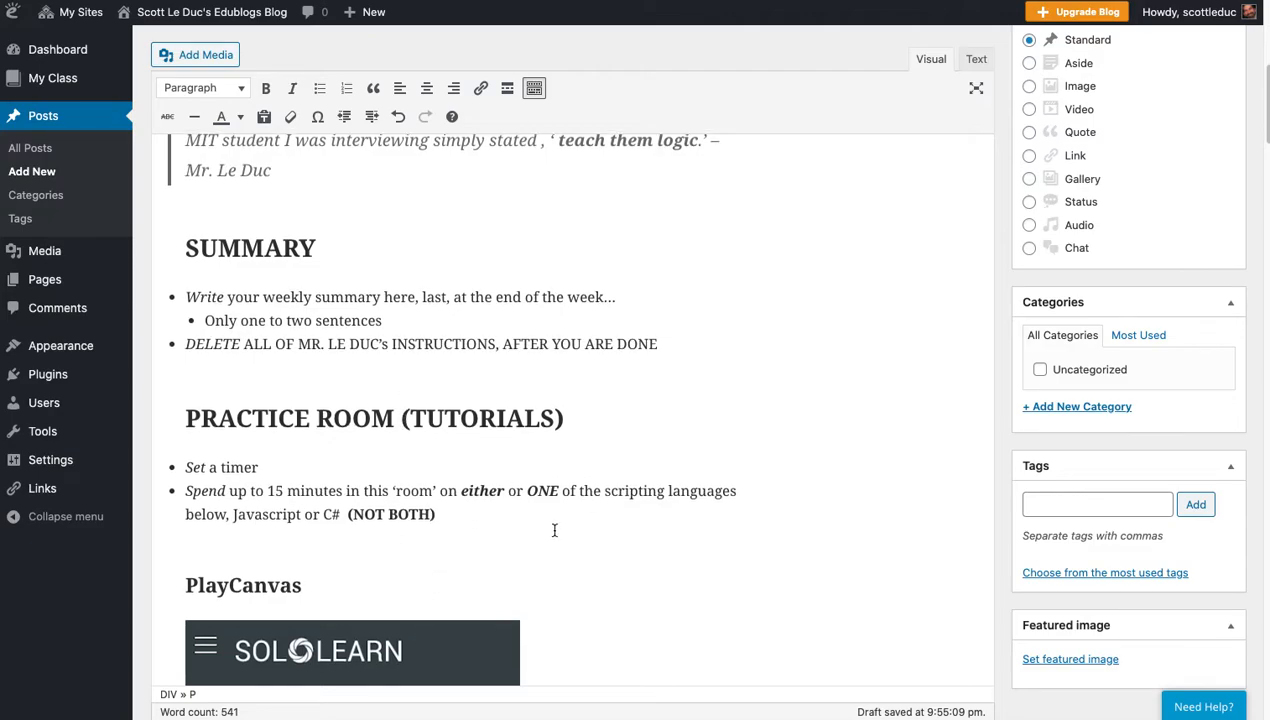
scroll("down", 3)
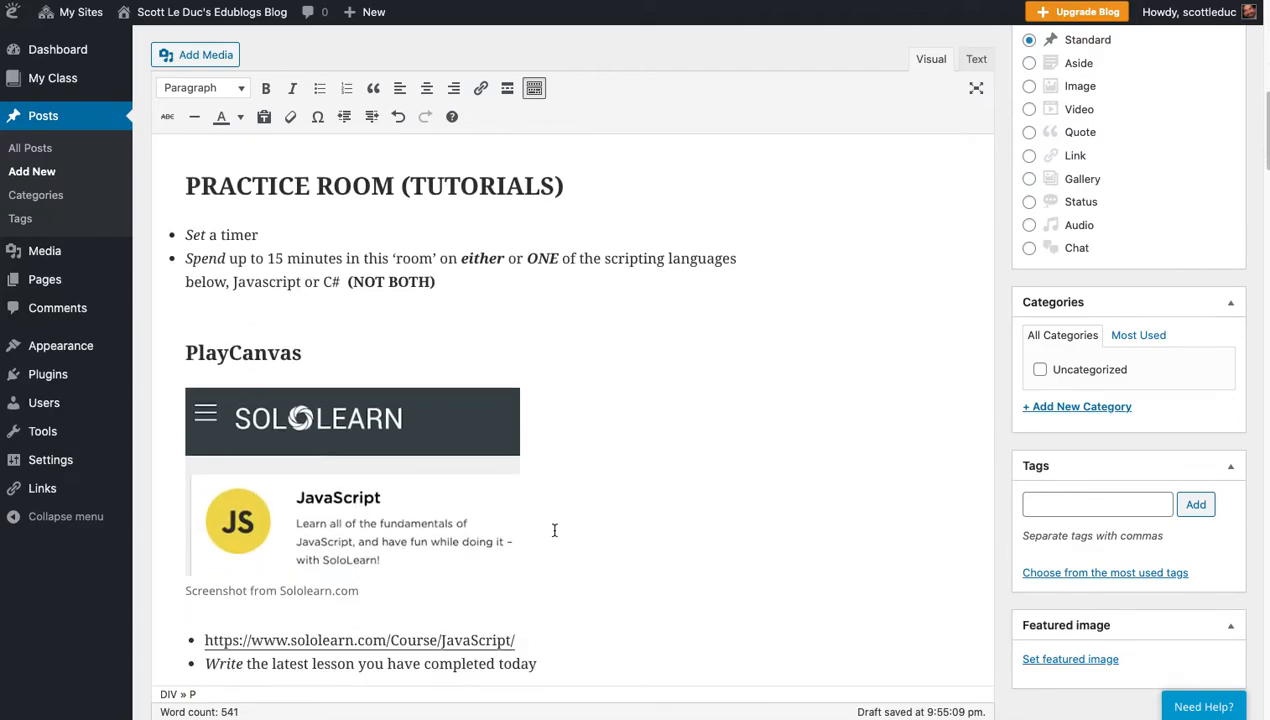
mouse_move(538, 390)
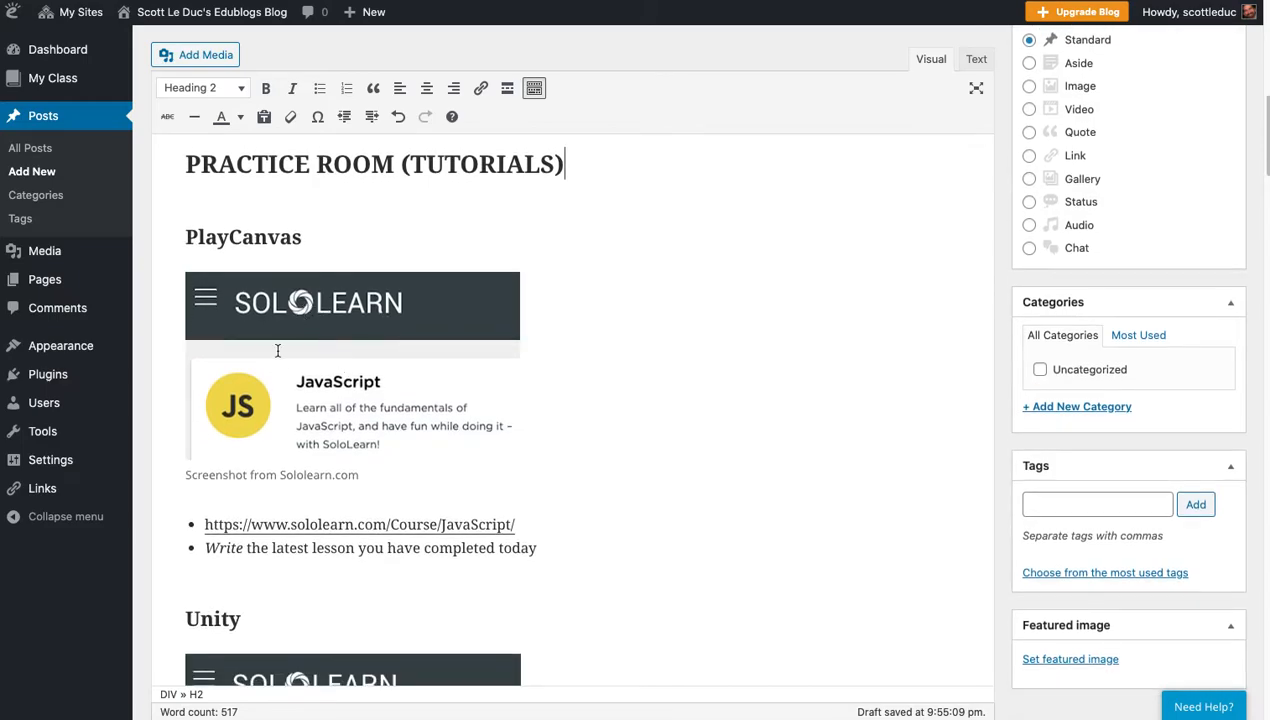
scroll("down", 3)
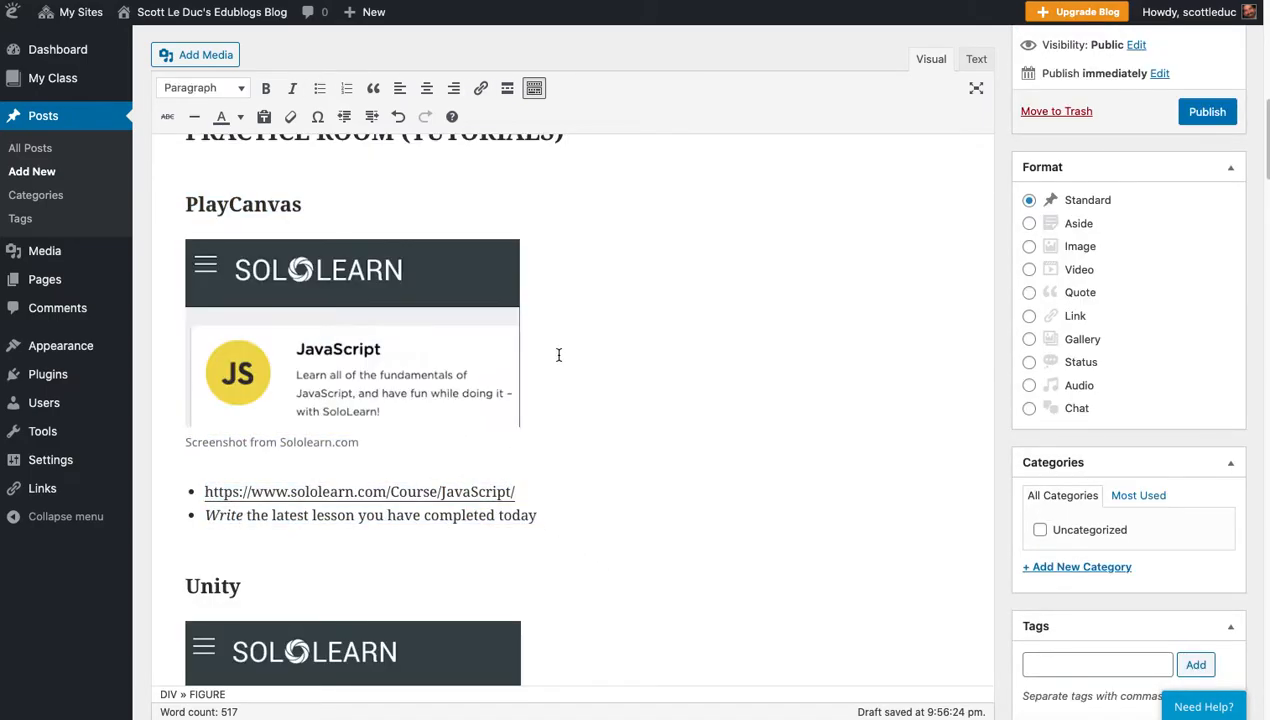
scroll("down", 3)
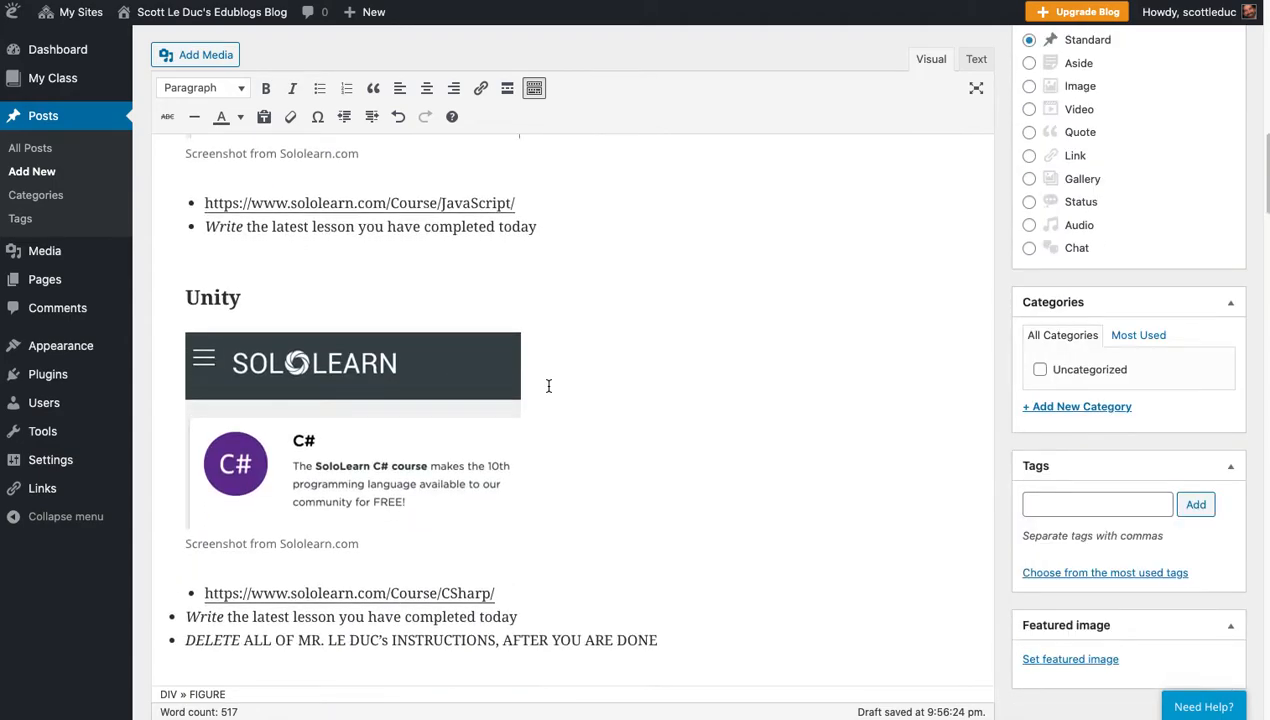
scroll("down", 3)
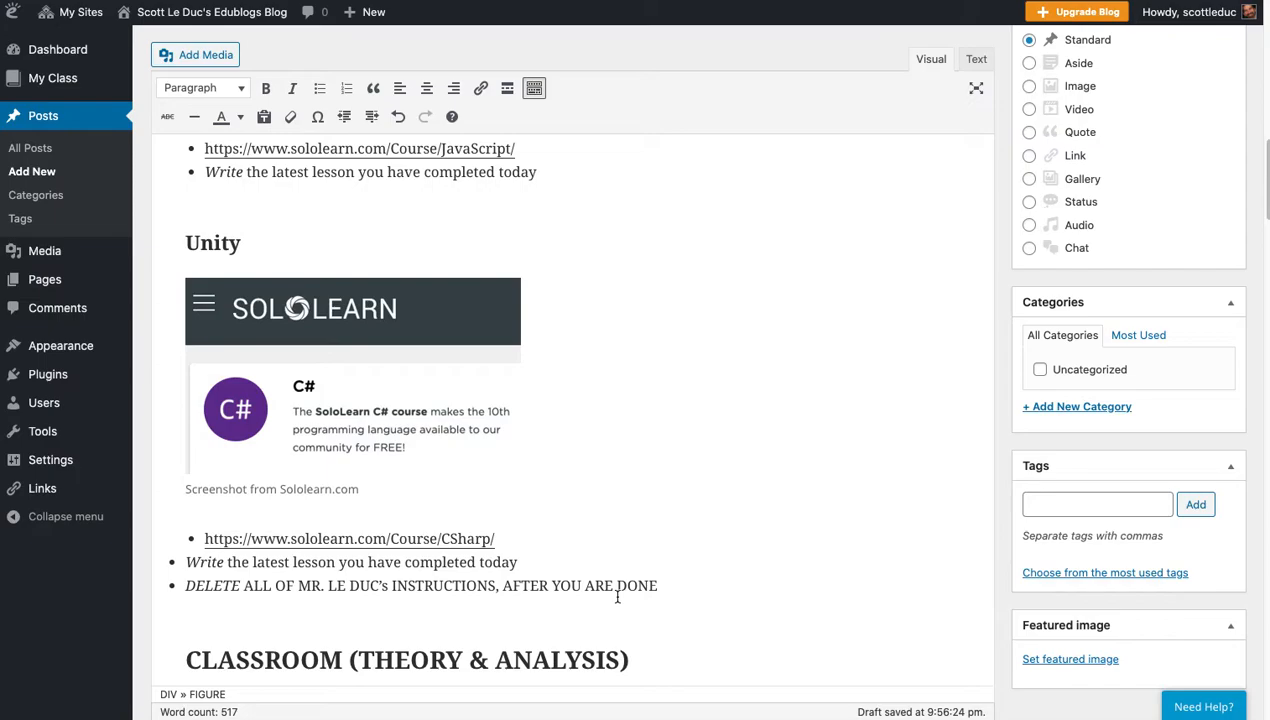
mouse_move(255, 547)
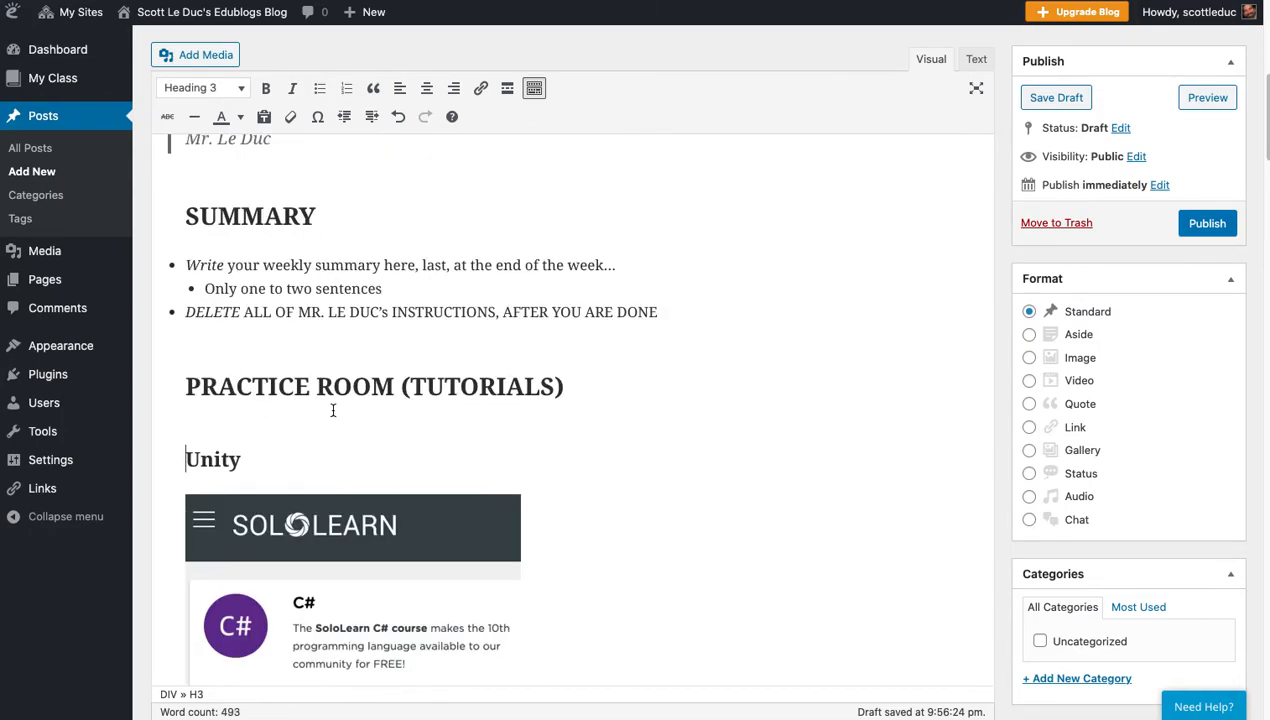
scroll("down", 3)
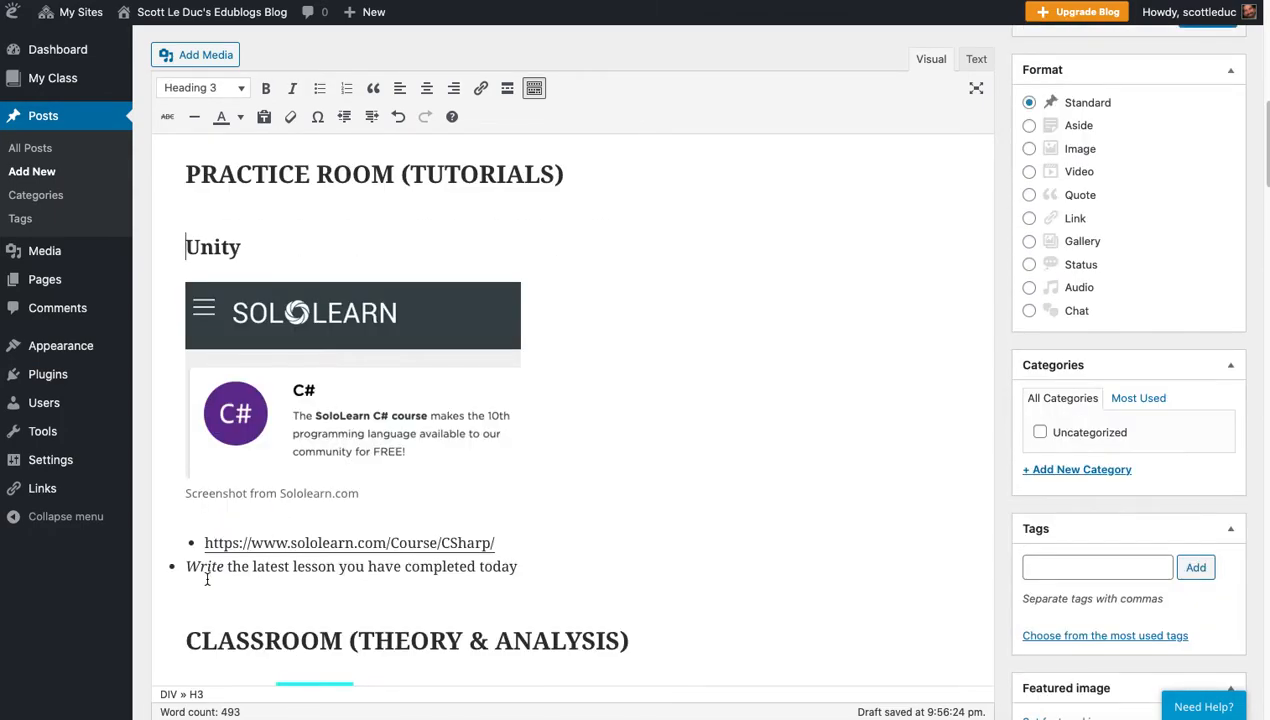
mouse_move(467, 573)
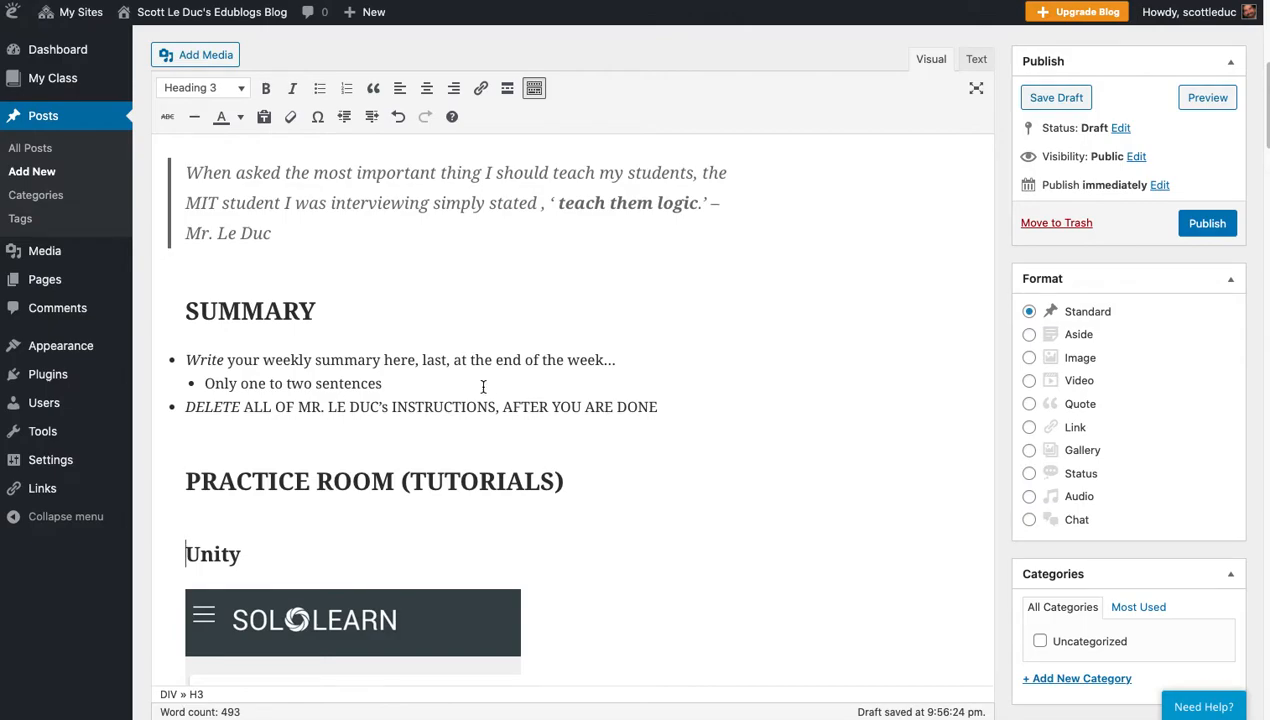
Step: Select and remove the timer and 30-minute bullets in the Classroom section
scroll("down", 3)
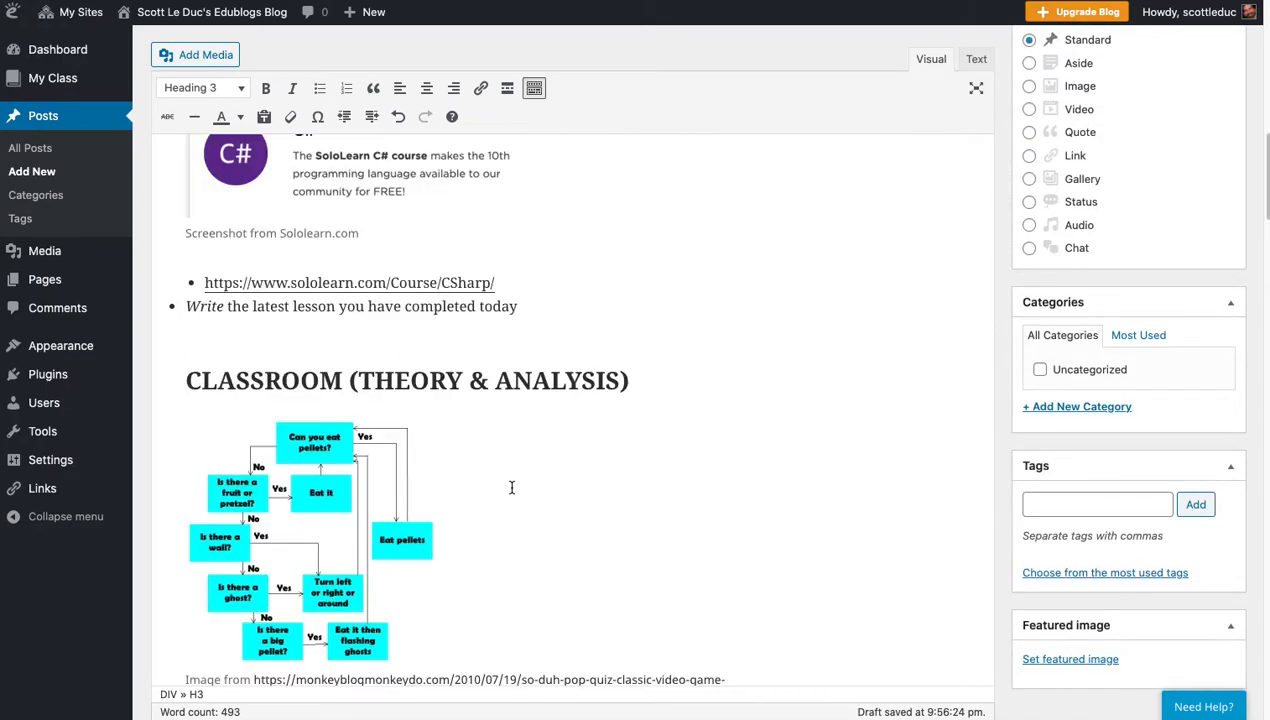
scroll("down", 3)
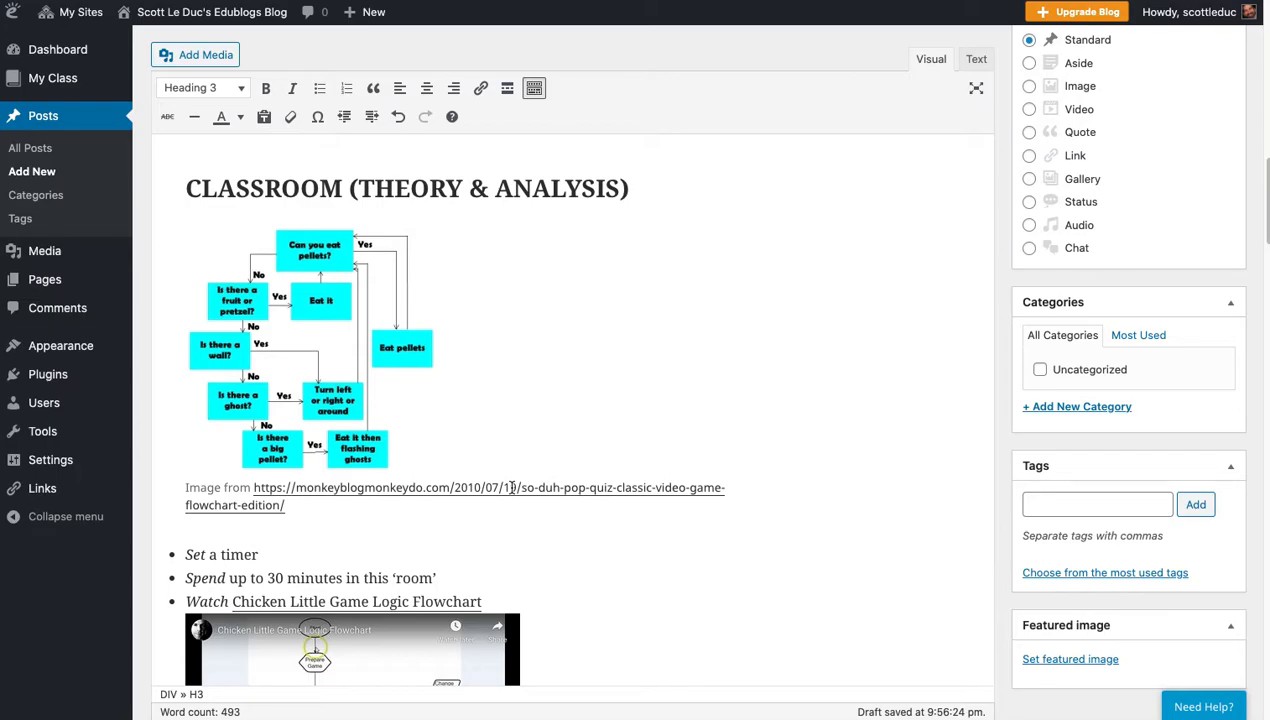
mouse_move(514, 486)
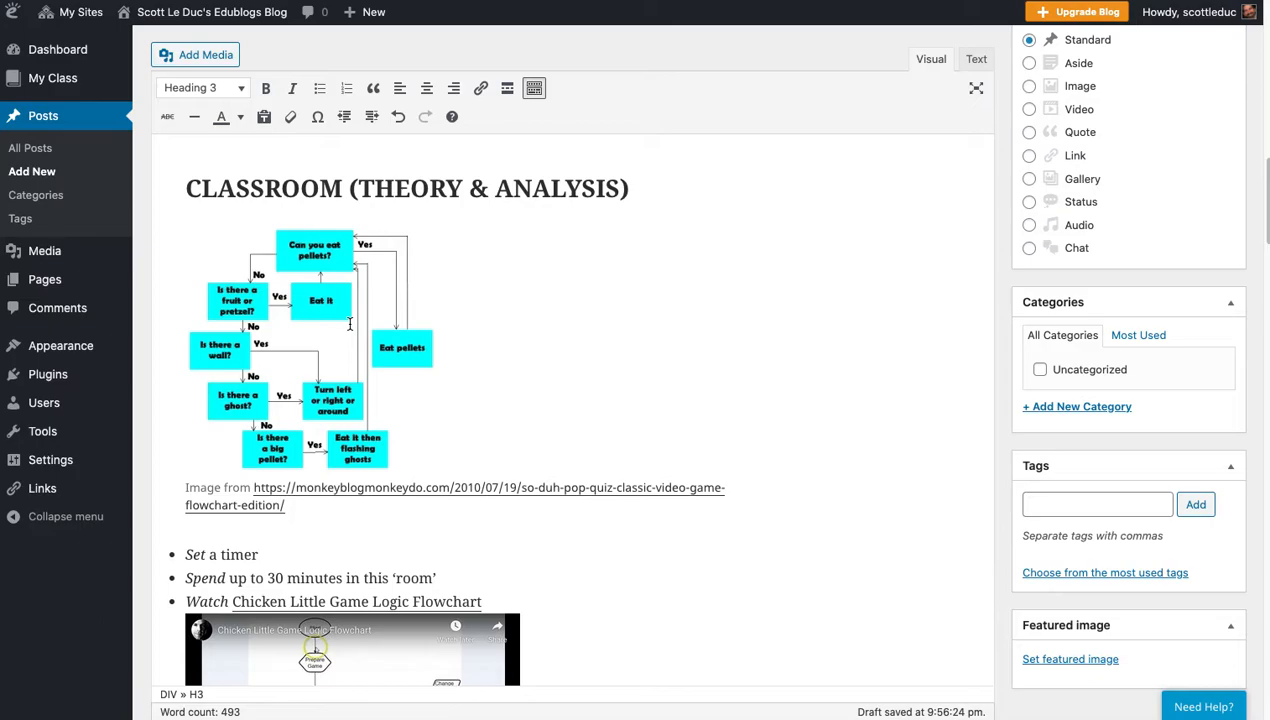
scroll("down", 3)
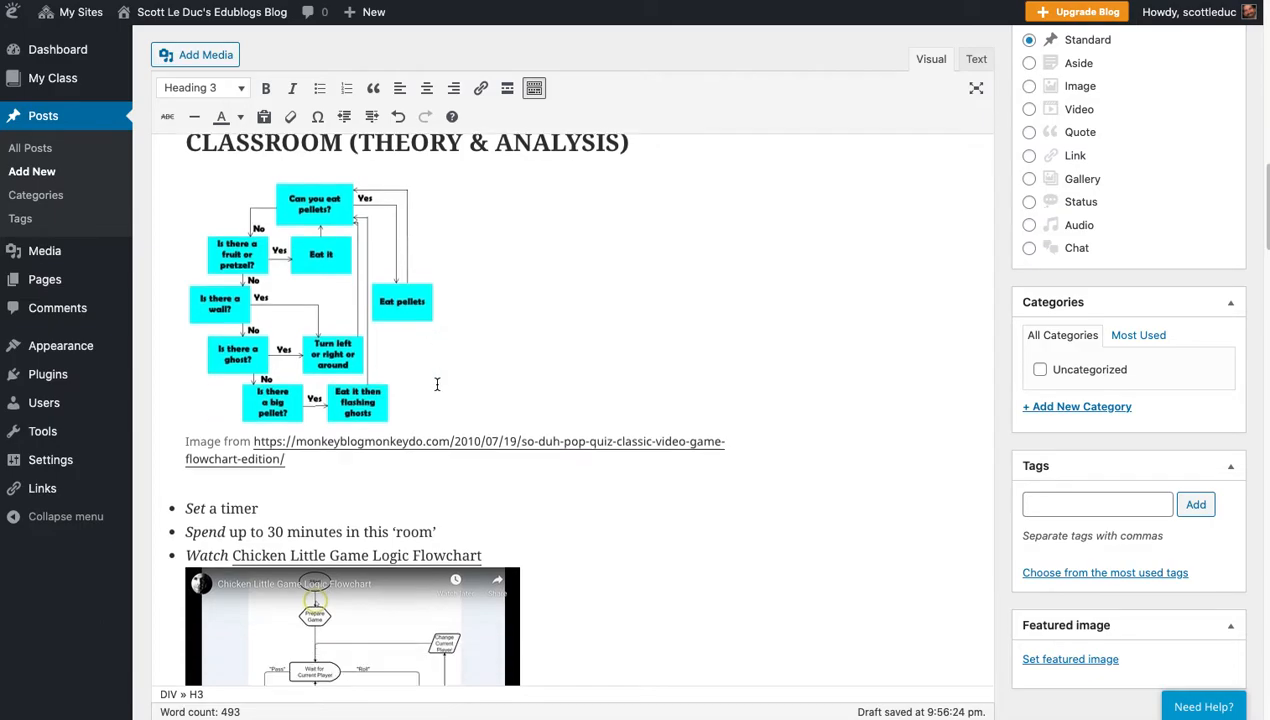
scroll("down", 3)
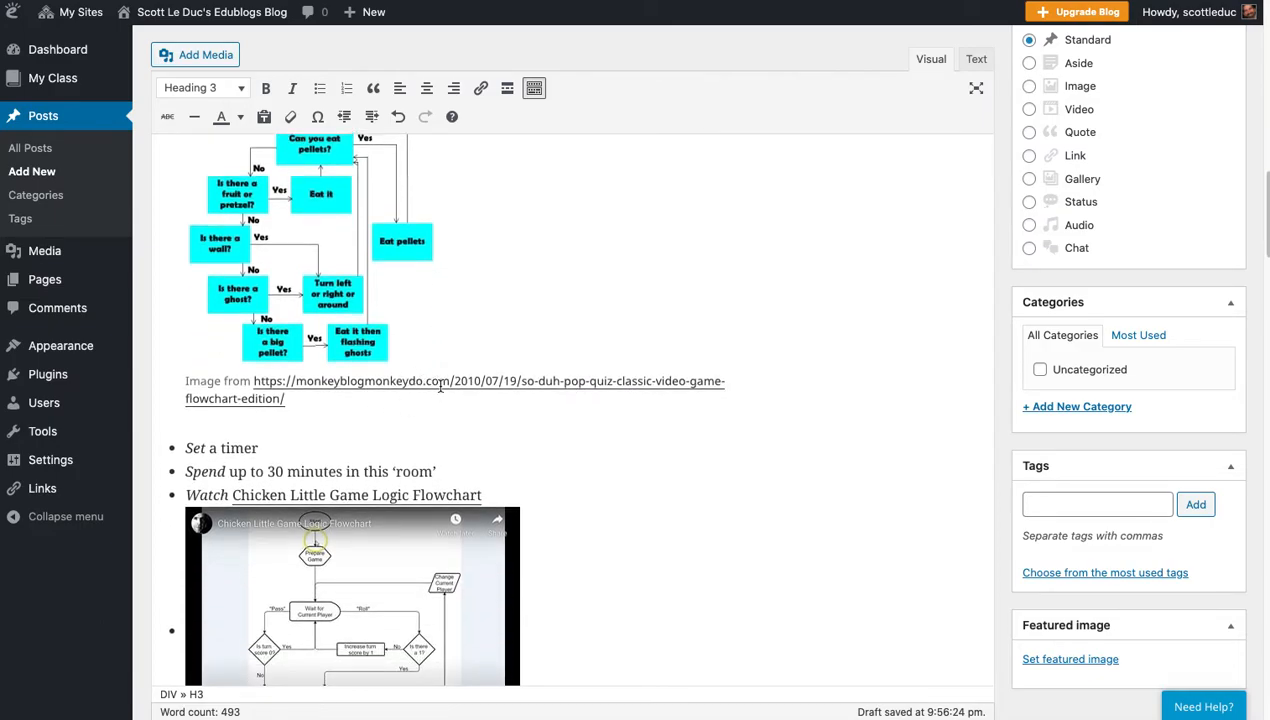
mouse_move(443, 345)
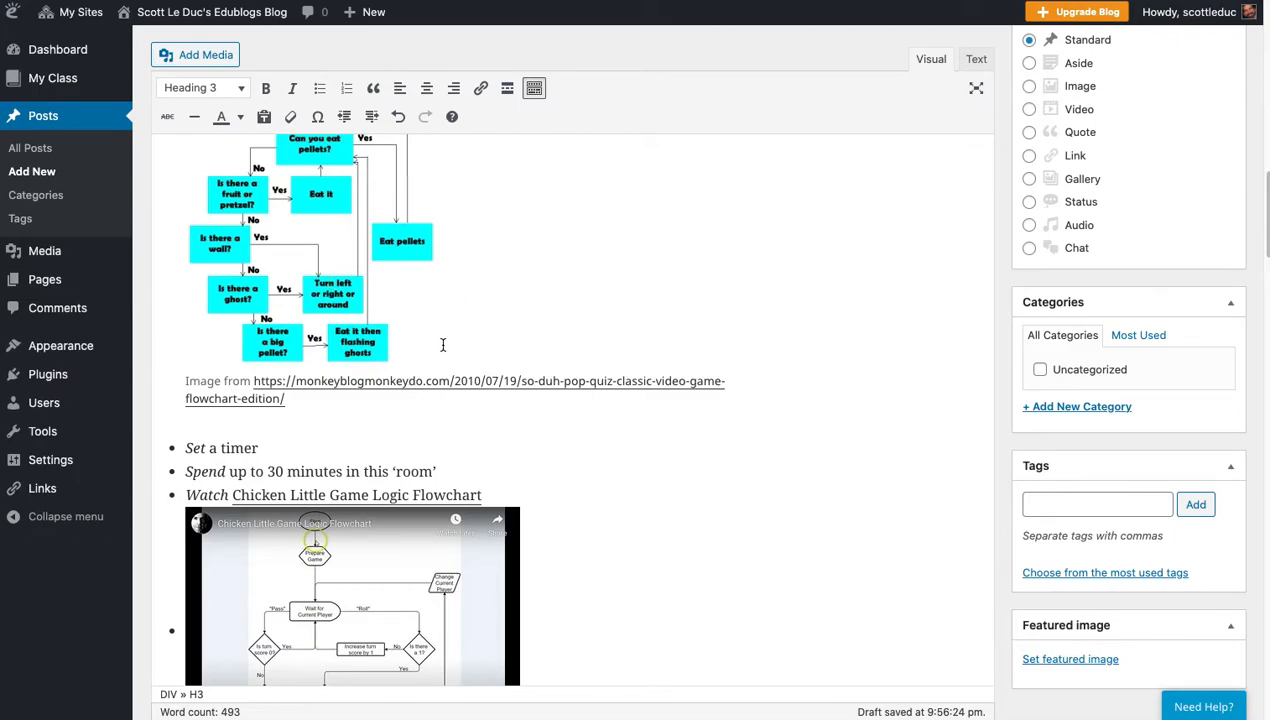
scroll("down", 3)
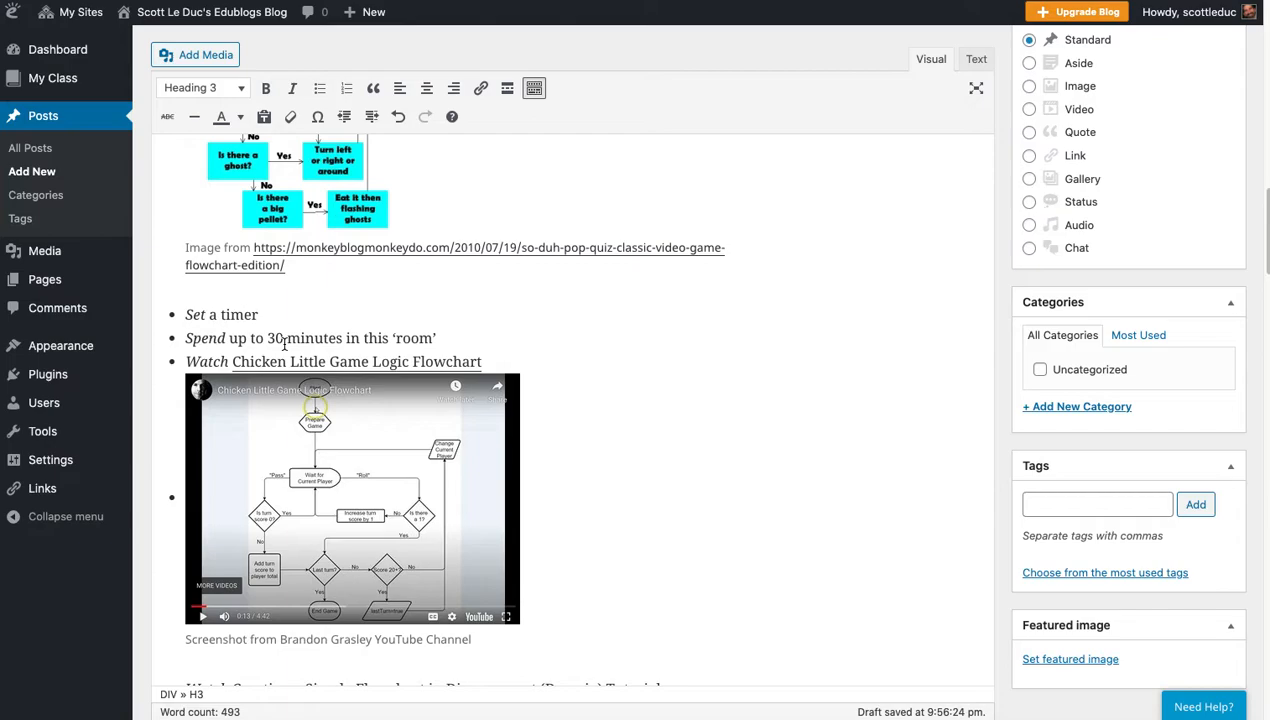
left_click_drag(185, 314, 435, 338)
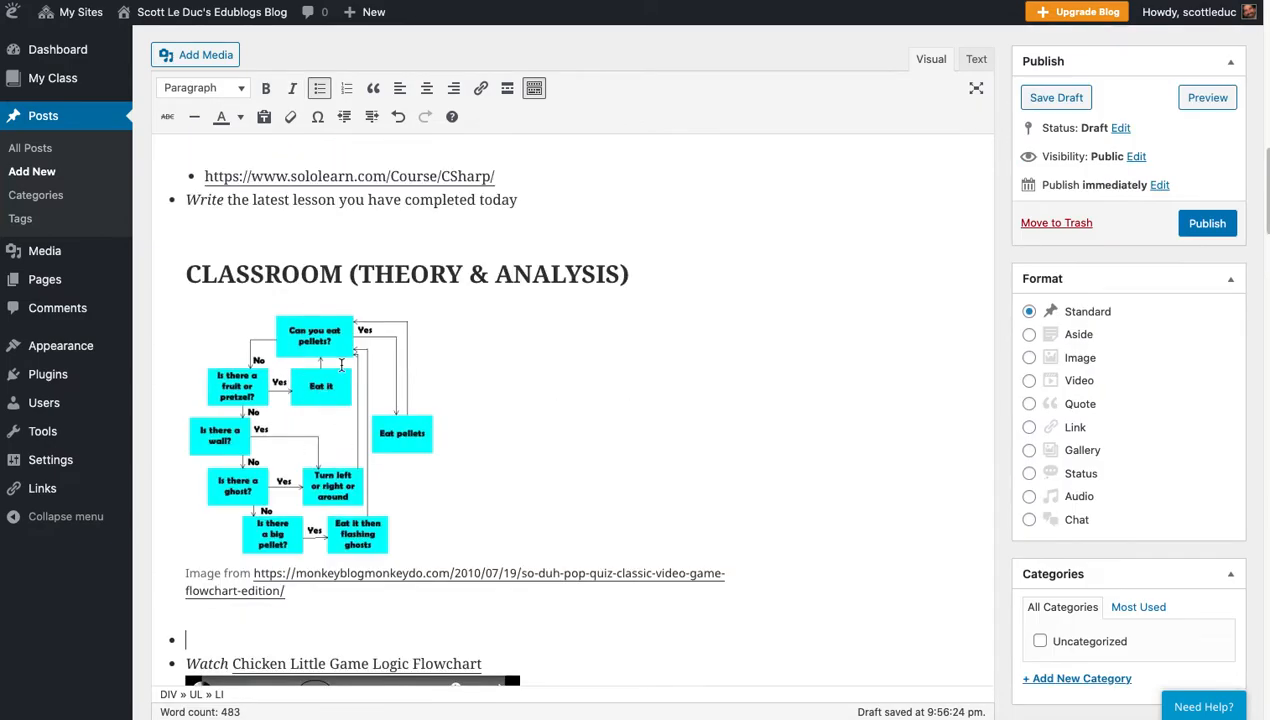
Step: Remove the Write notes line and delete-instructions reminder from the flowchart section
scroll("down", 3)
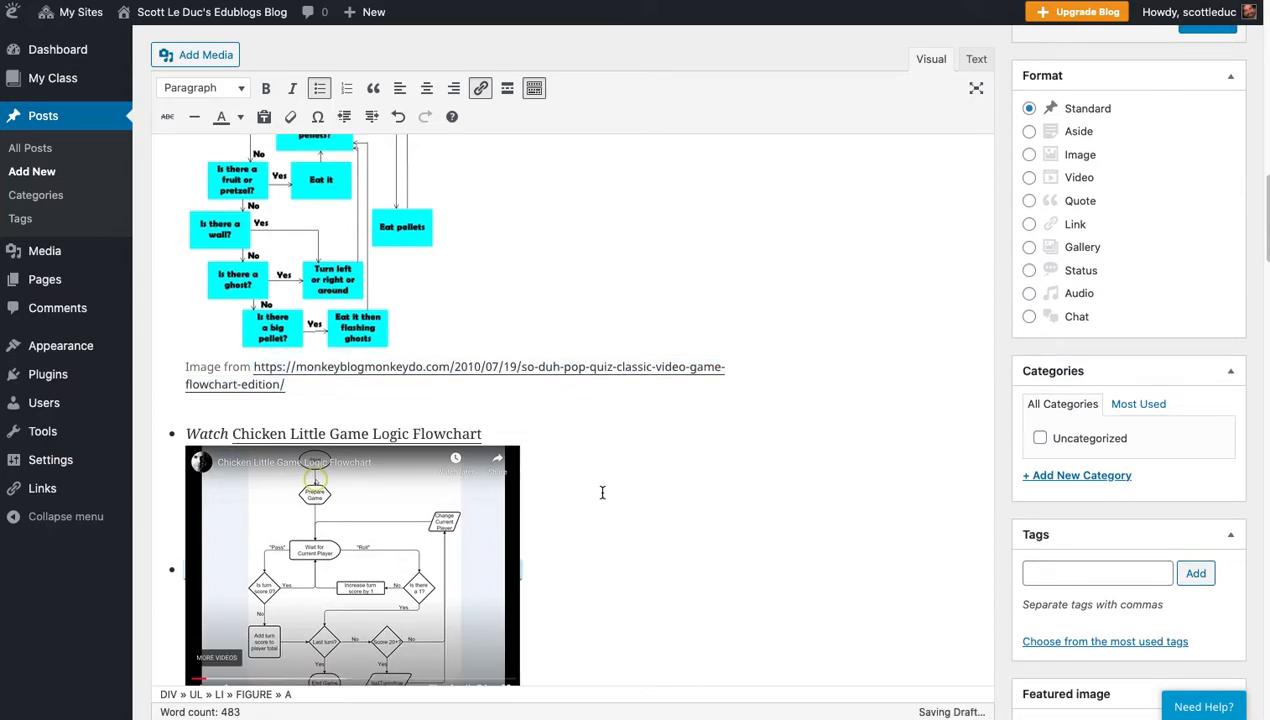
scroll("down", 3)
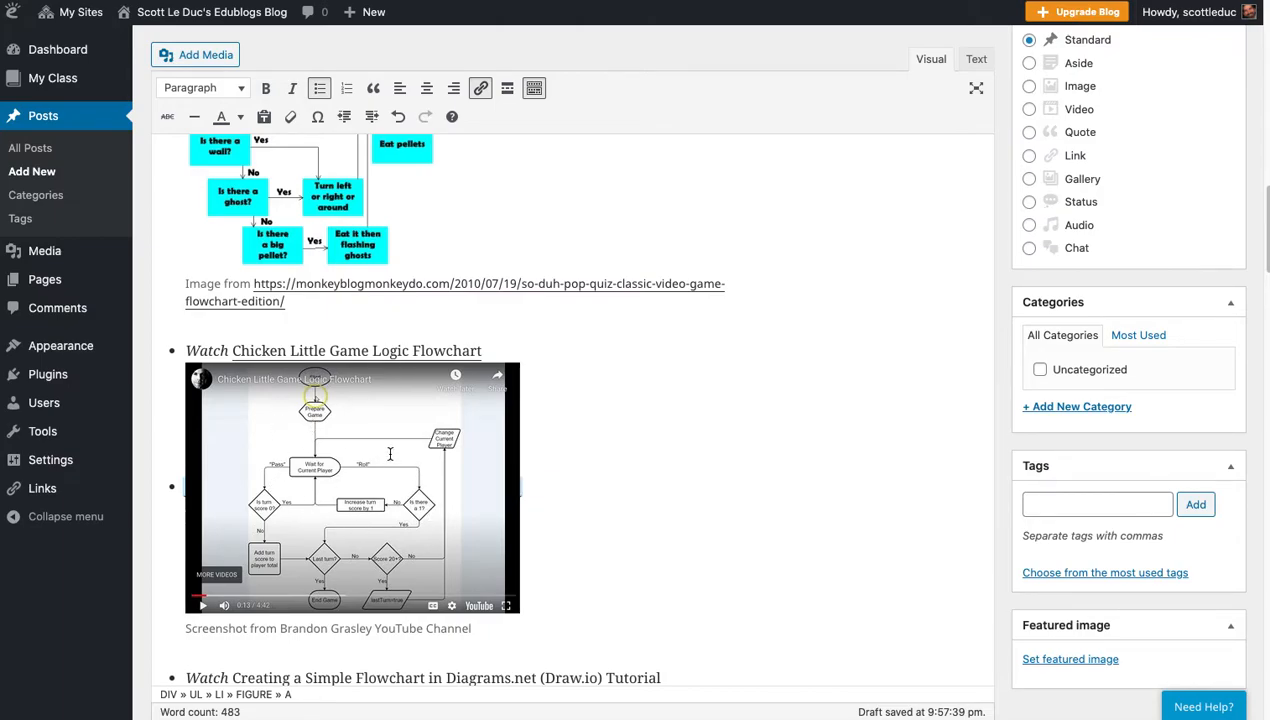
scroll("down", 3)
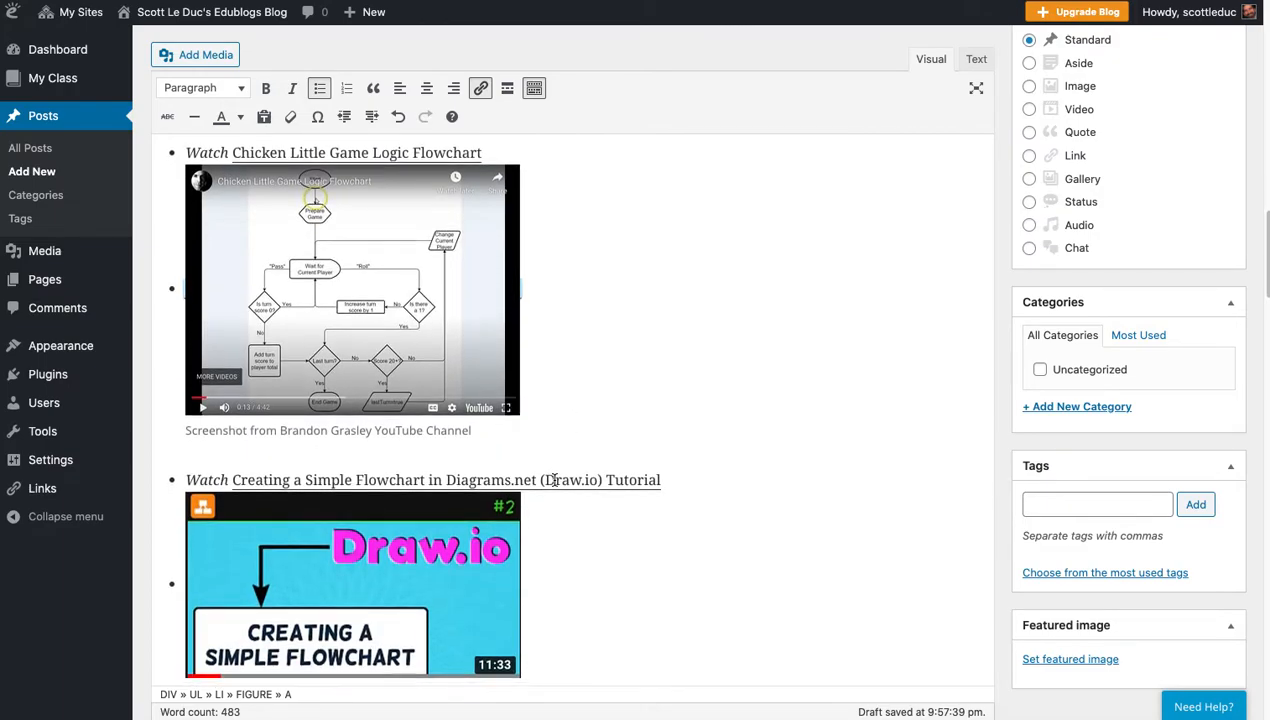
scroll("down", 3)
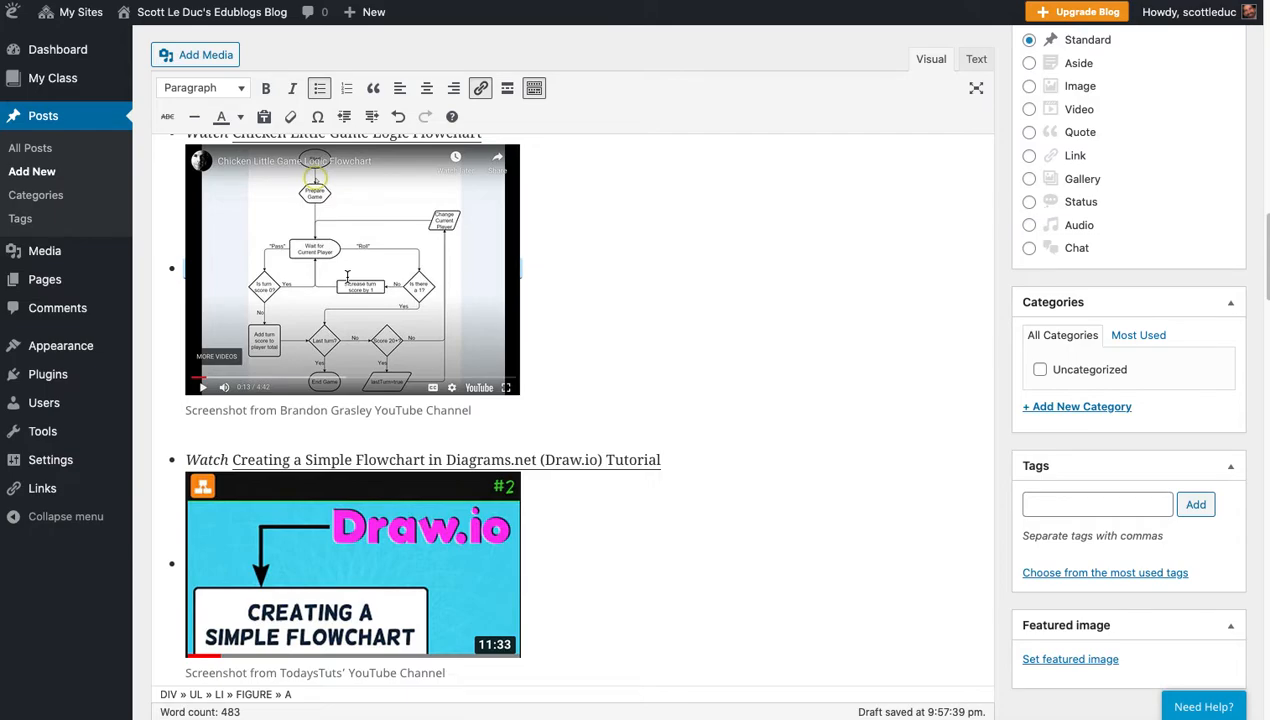
mouse_move(559, 383)
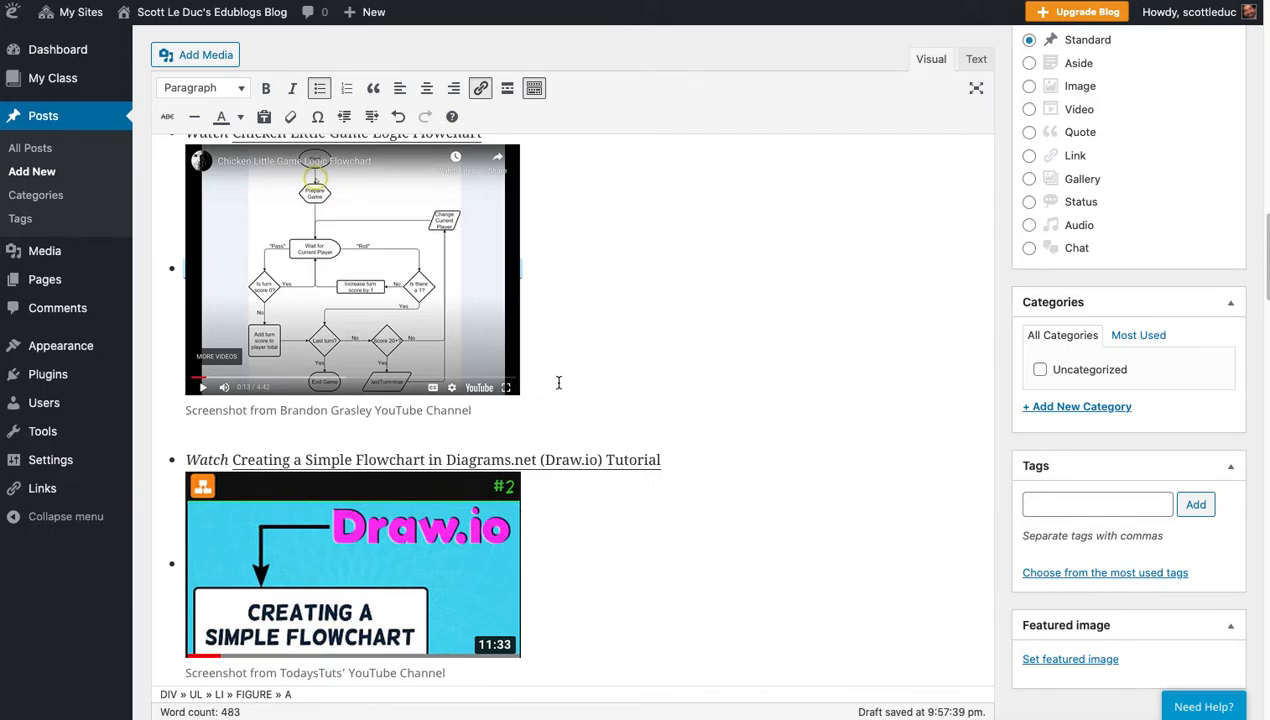
mouse_move(282, 300)
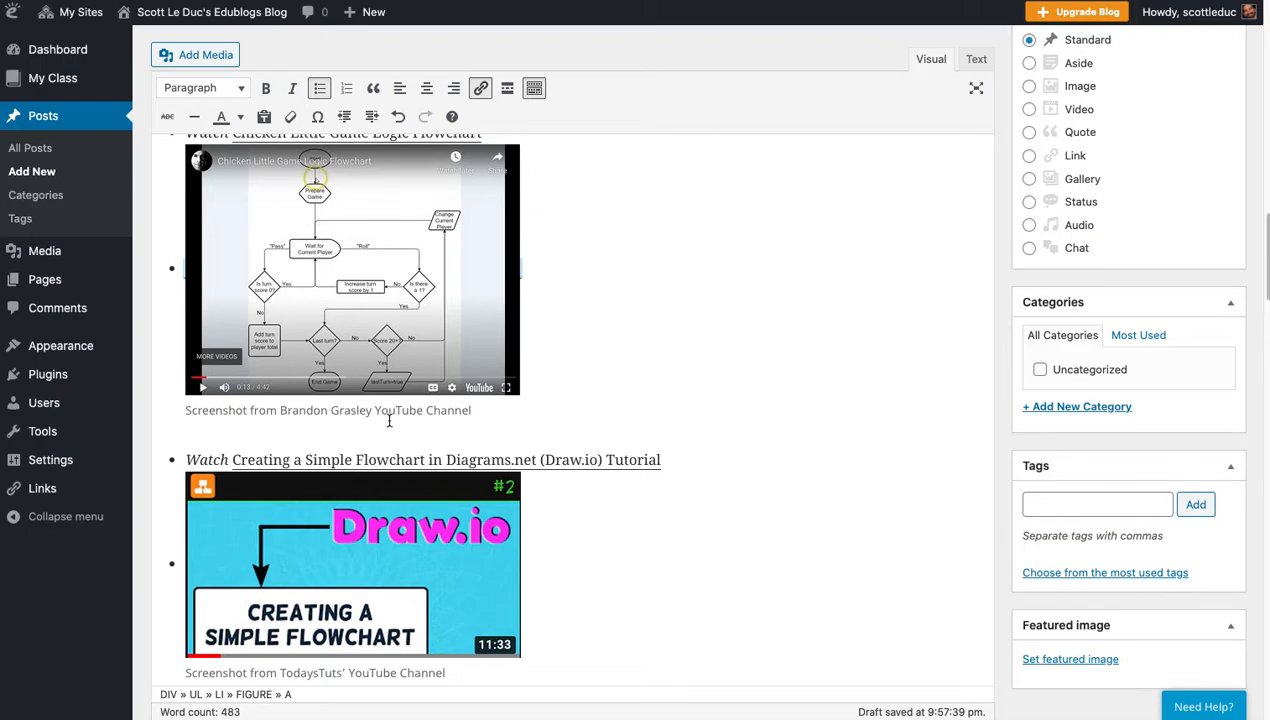
scroll("down", 3)
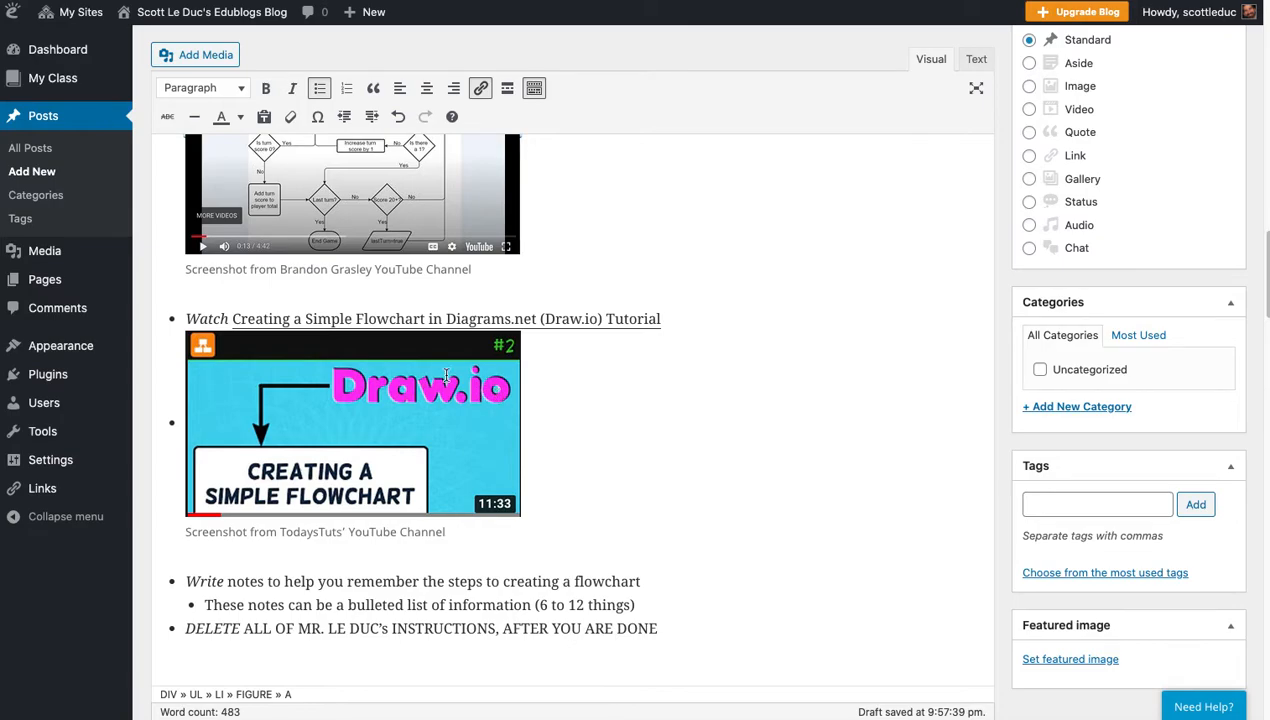
scroll("down", 3)
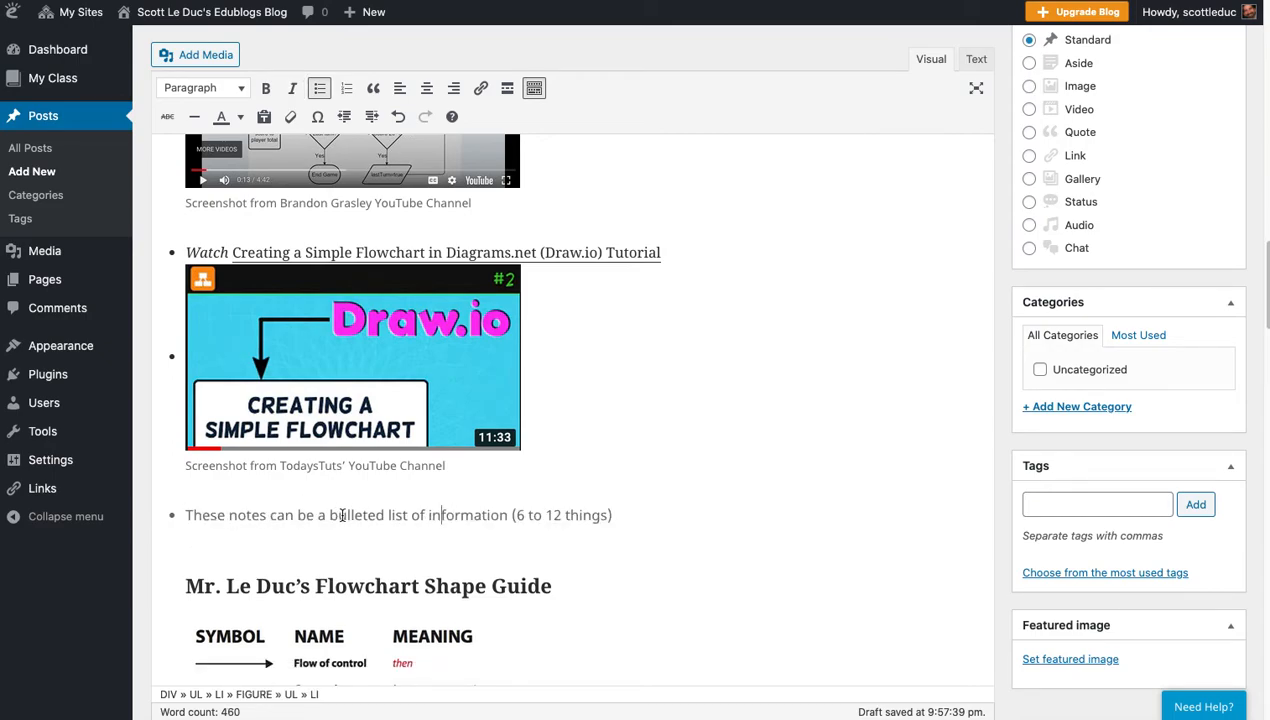
Step: Open the Design Elements Flowcharts PDF through the link's inline toolbar
scroll("down", 3)
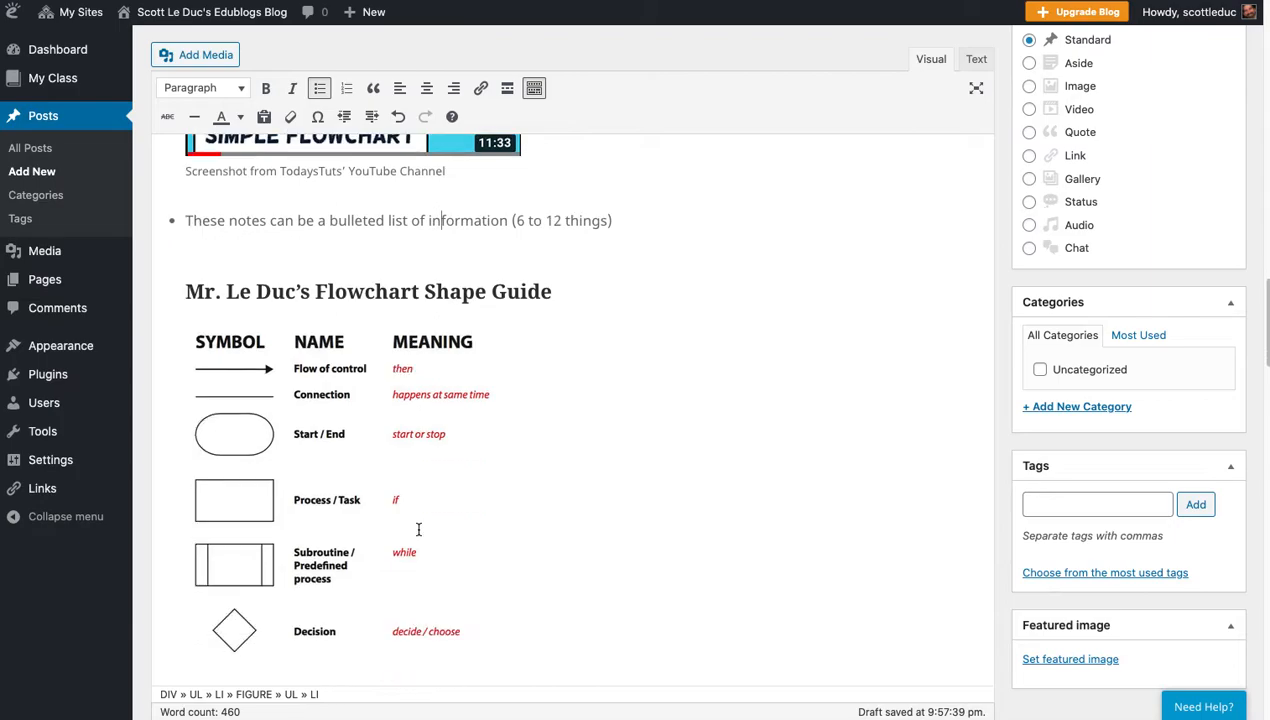
scroll("down", 3)
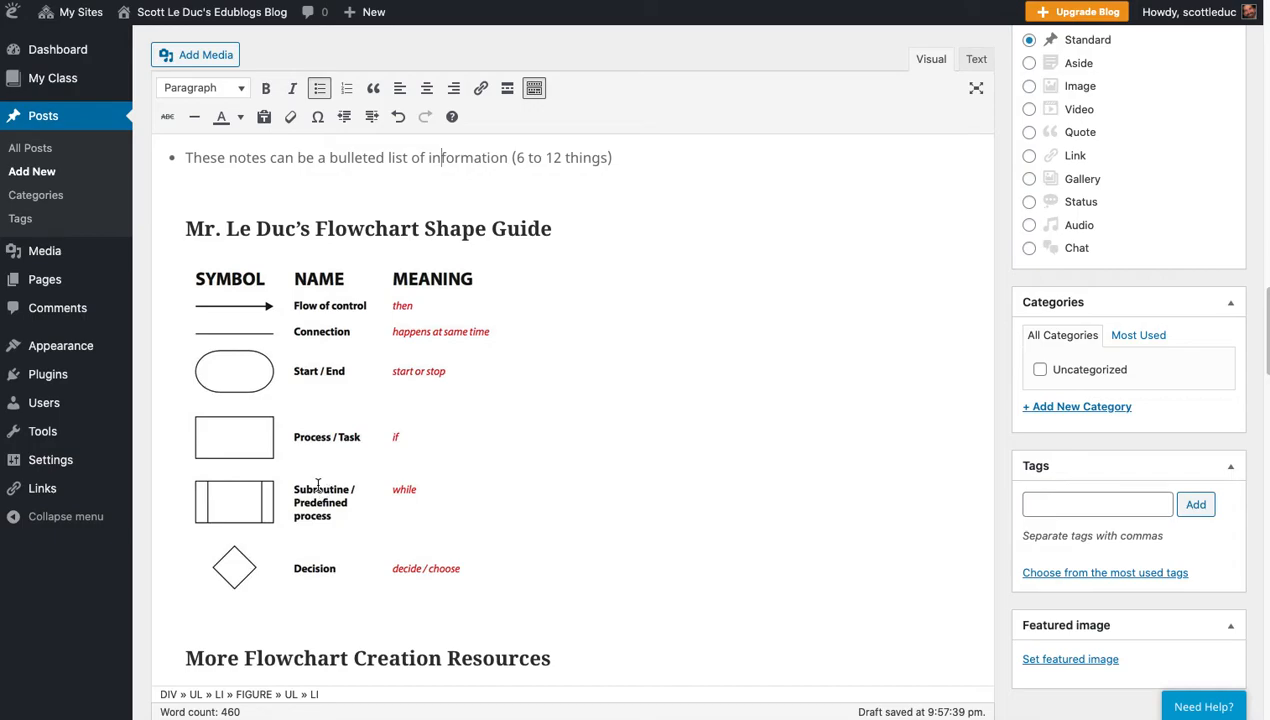
scroll("down", 3)
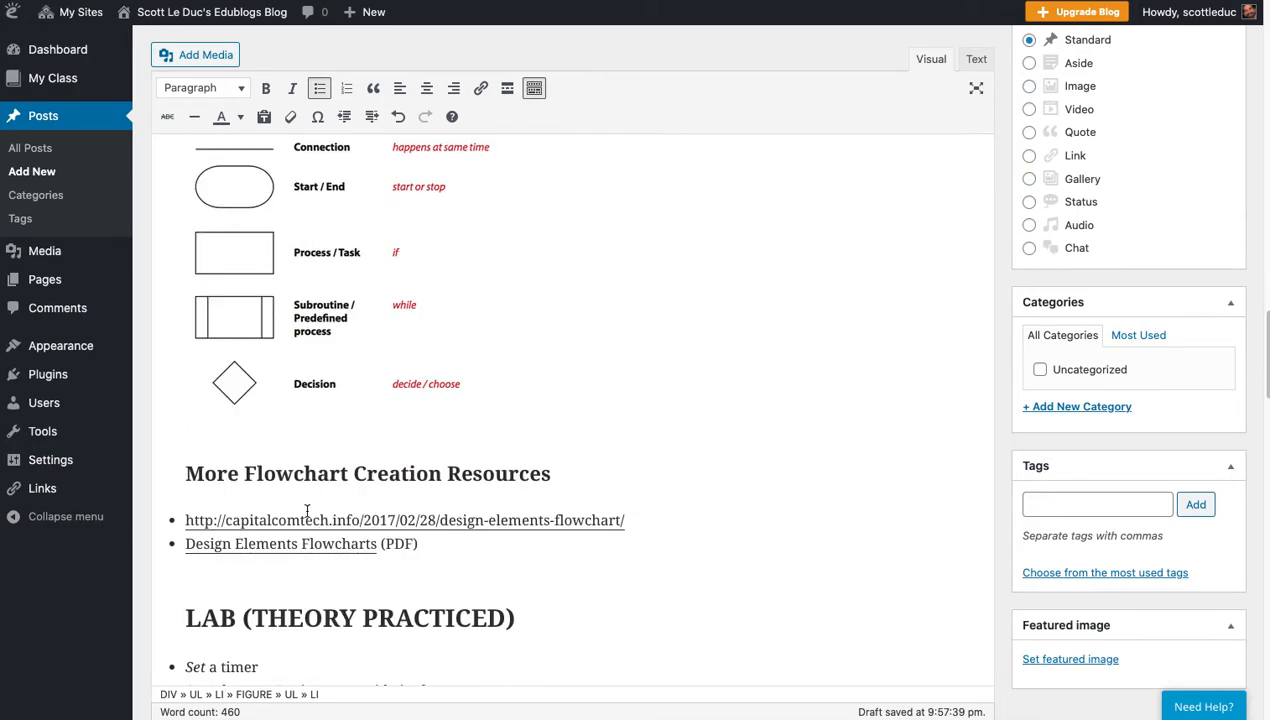
left_click(280, 543)
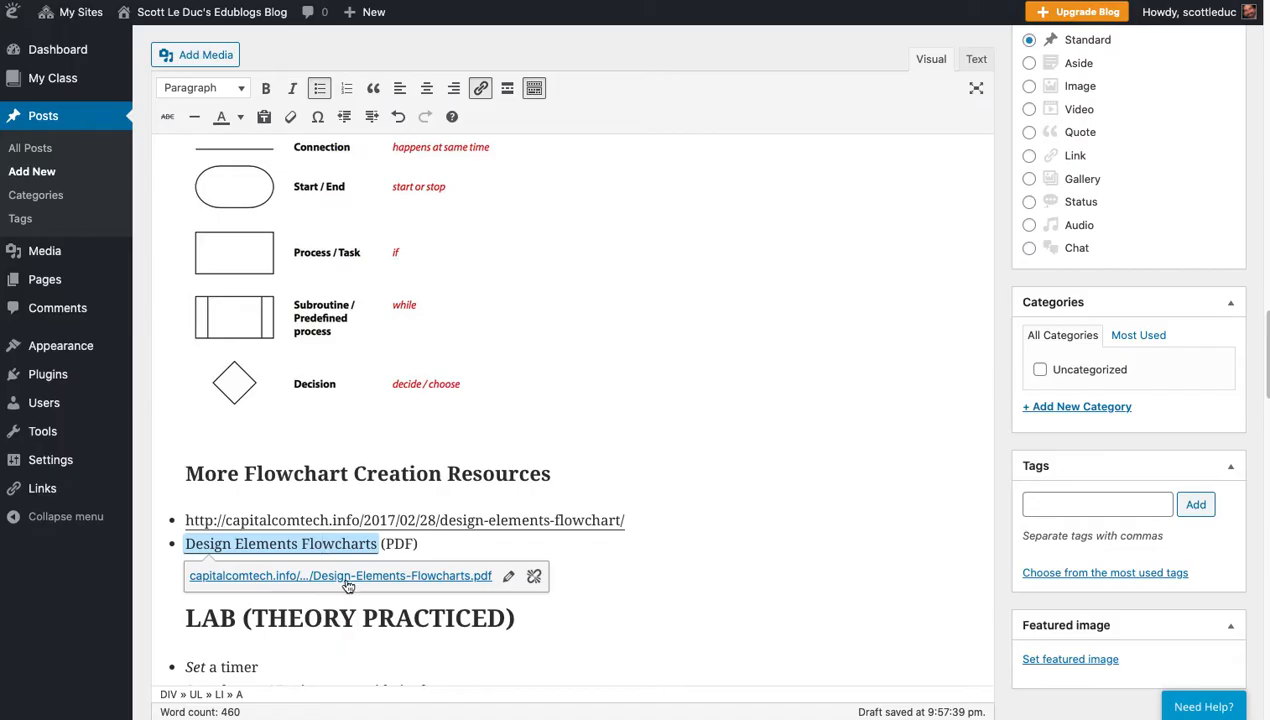
left_click(280, 543)
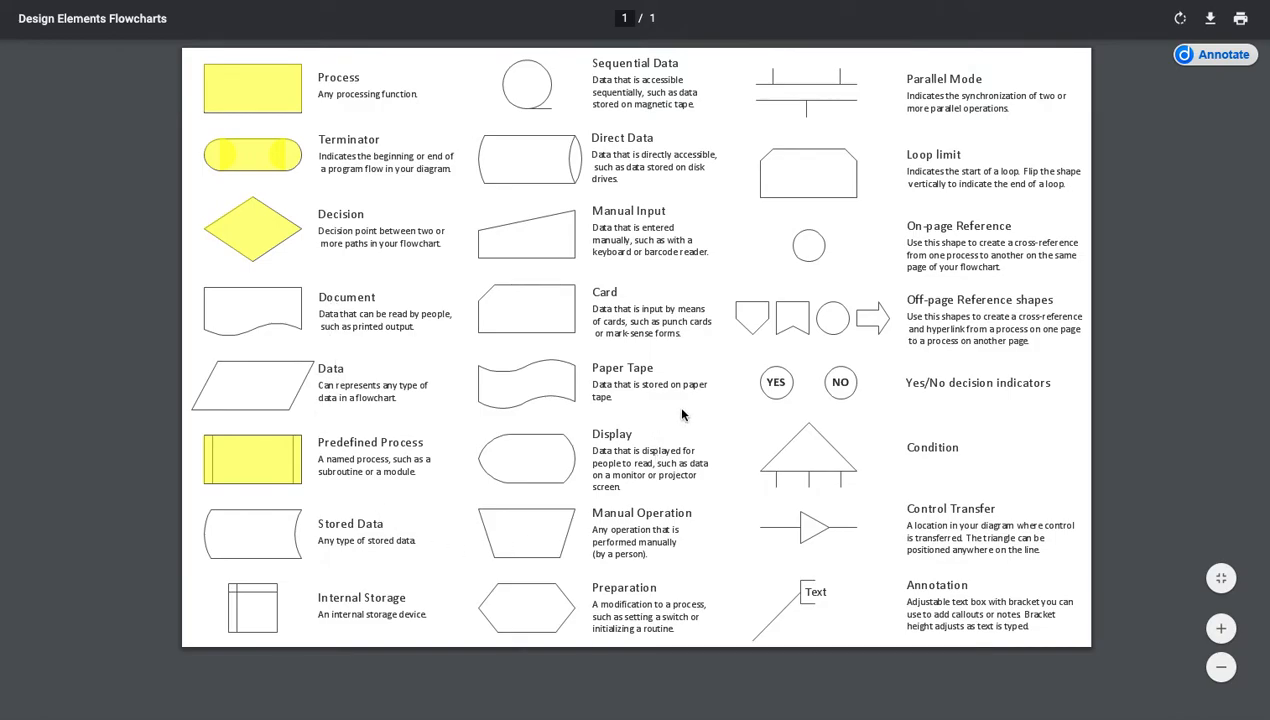
mouse_move(370, 321)
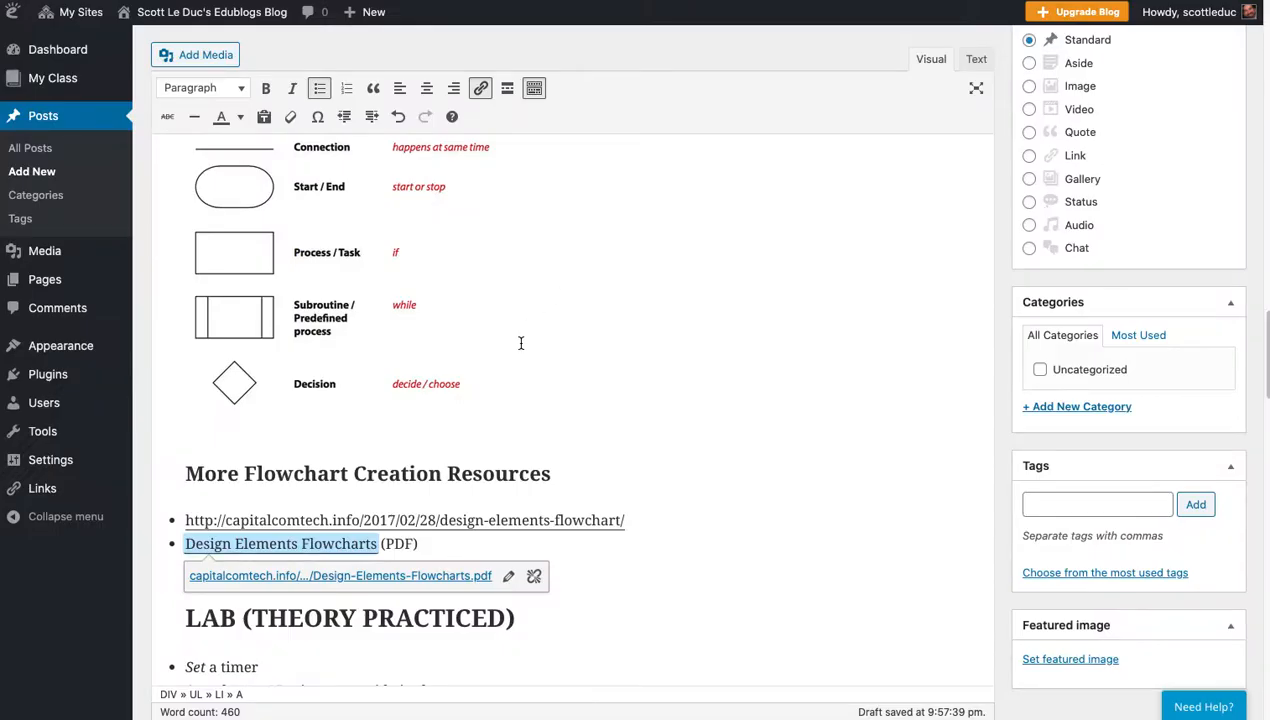
Step: Delete the Try to, Use Draw.io, sub-bullet and DELETE lines from the LAB section
scroll("down", 3)
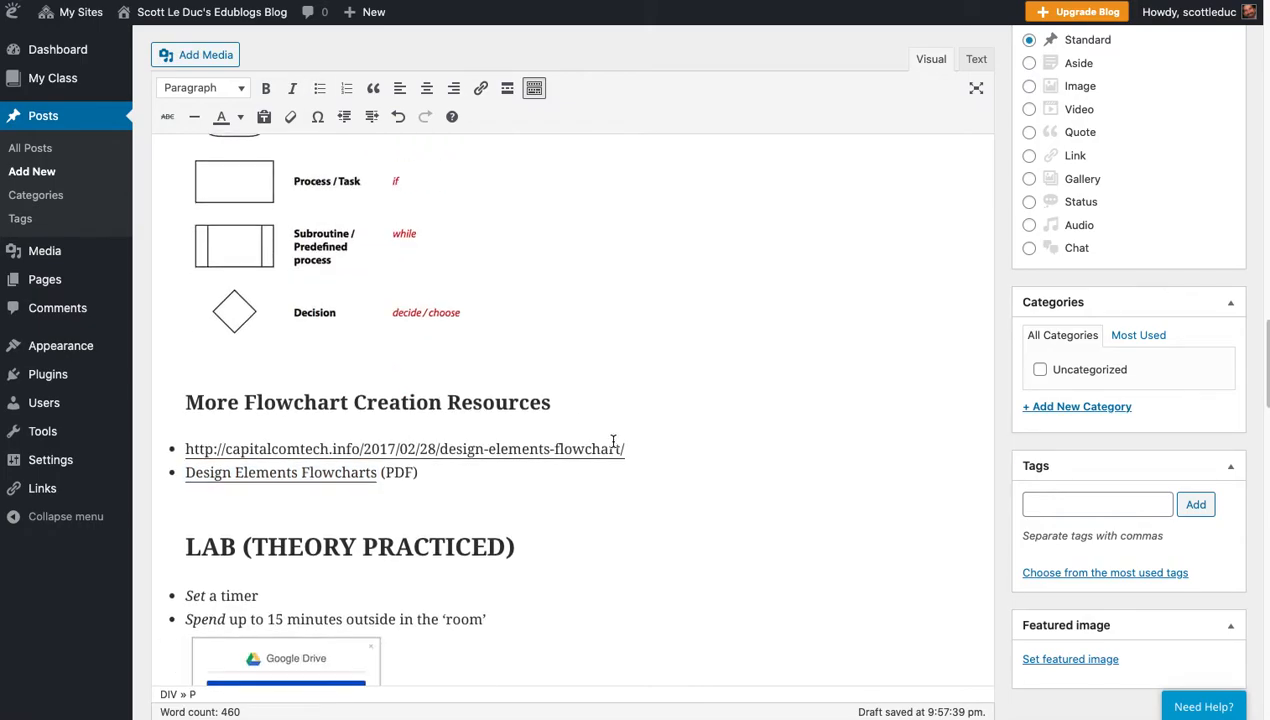
scroll("down", 3)
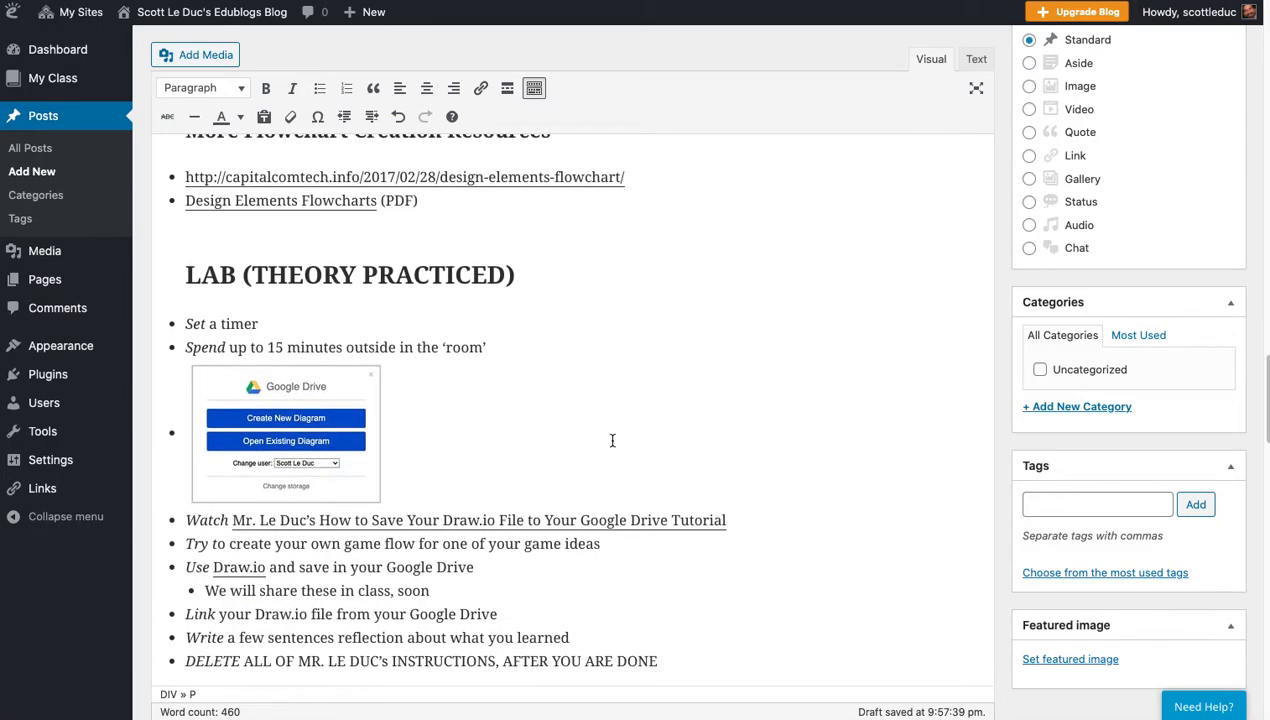
scroll("down", 3)
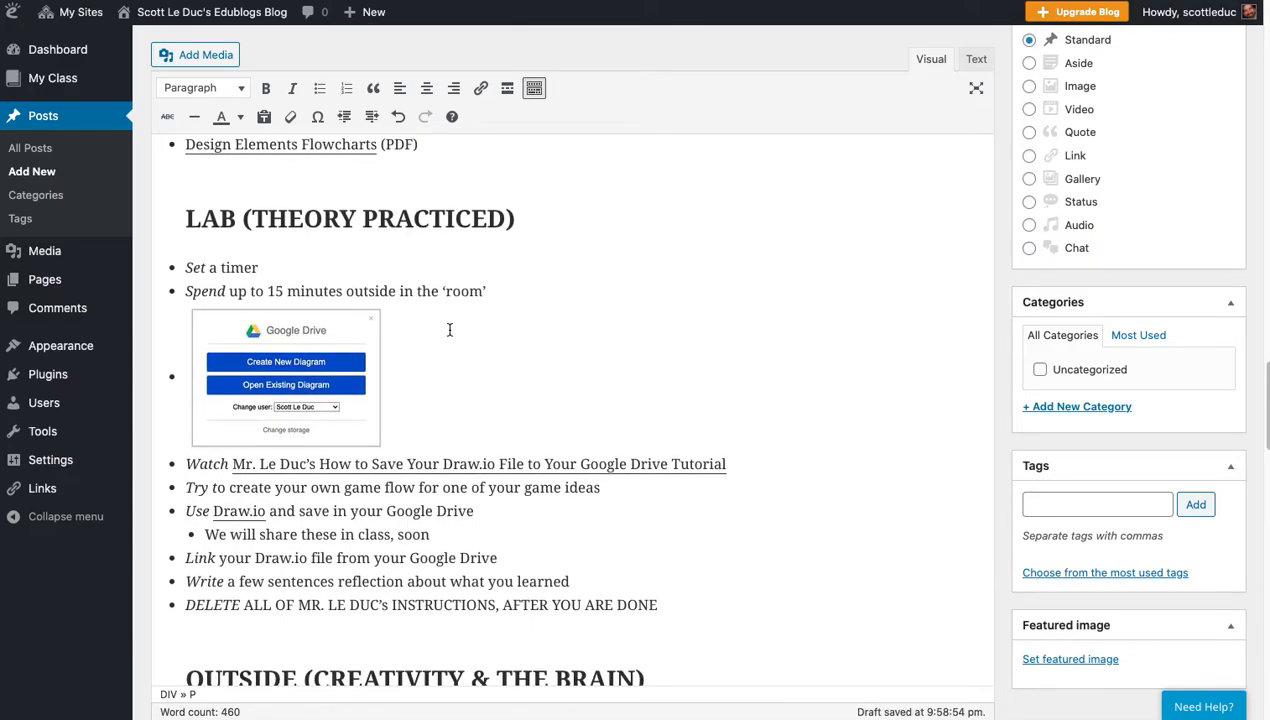
mouse_move(283, 287)
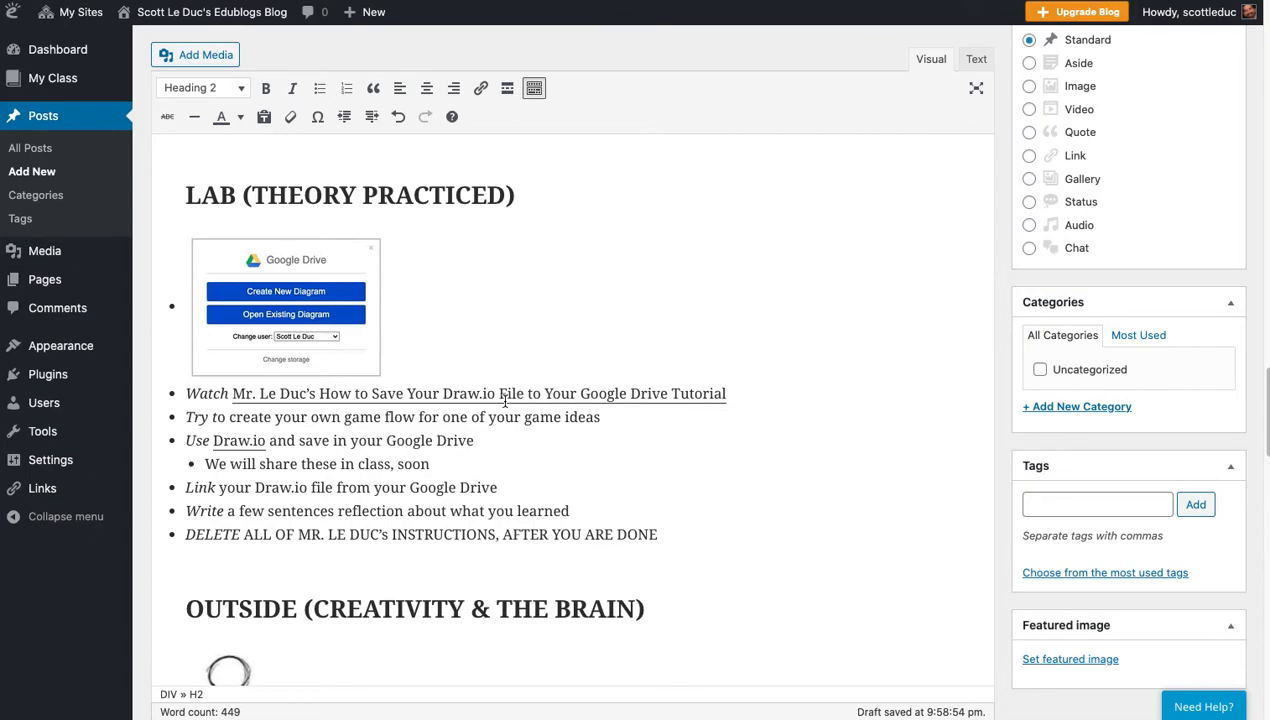
mouse_move(503, 399)
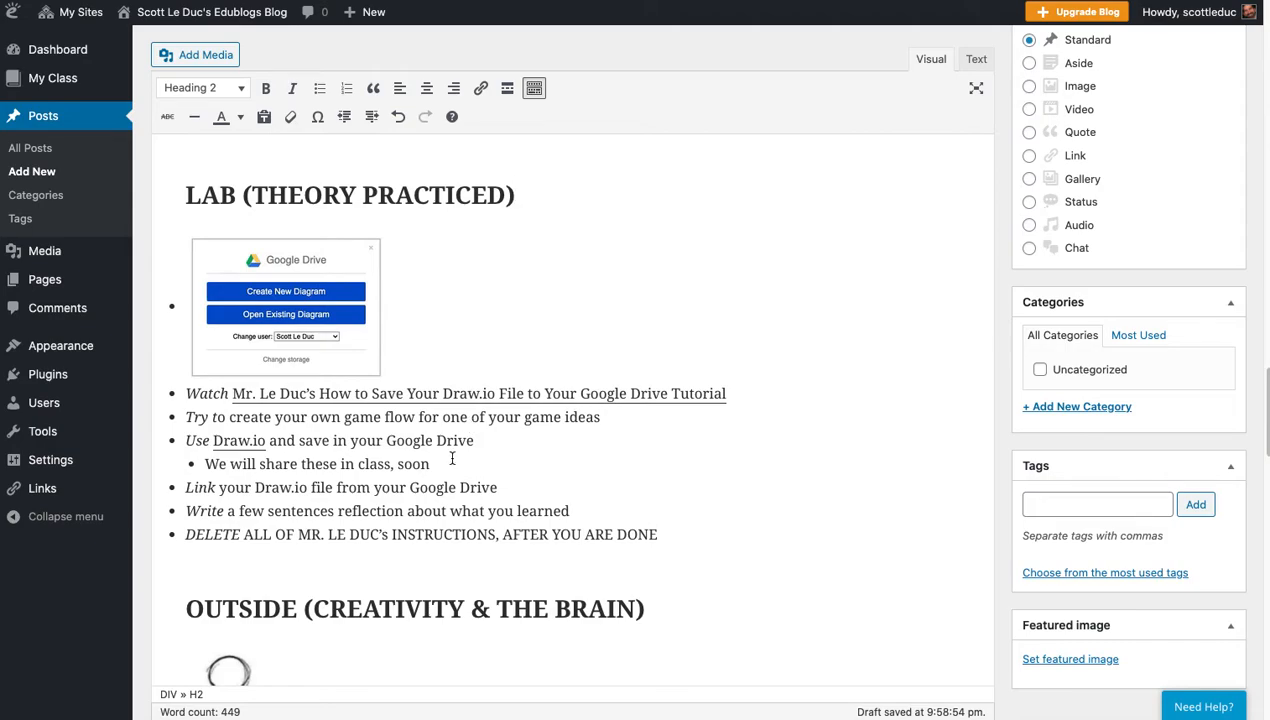
mouse_move(450, 471)
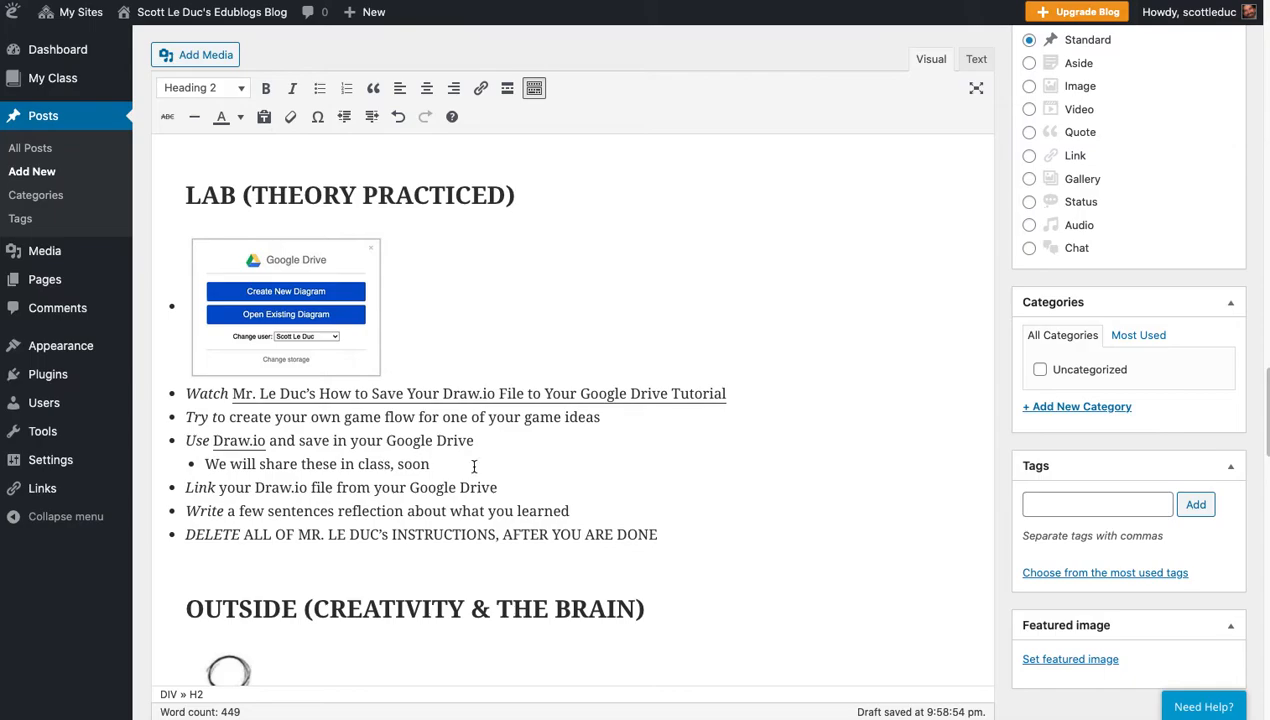
left_click_drag(187, 417, 430, 463)
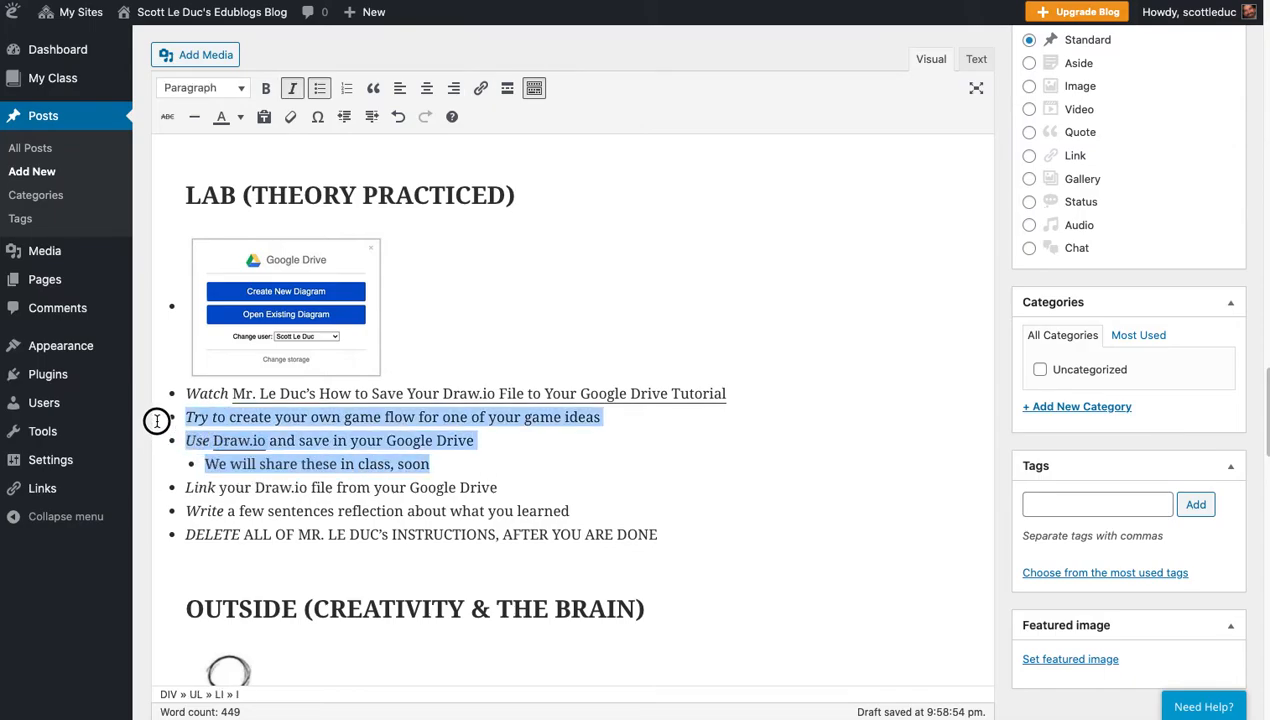
key("Delete")
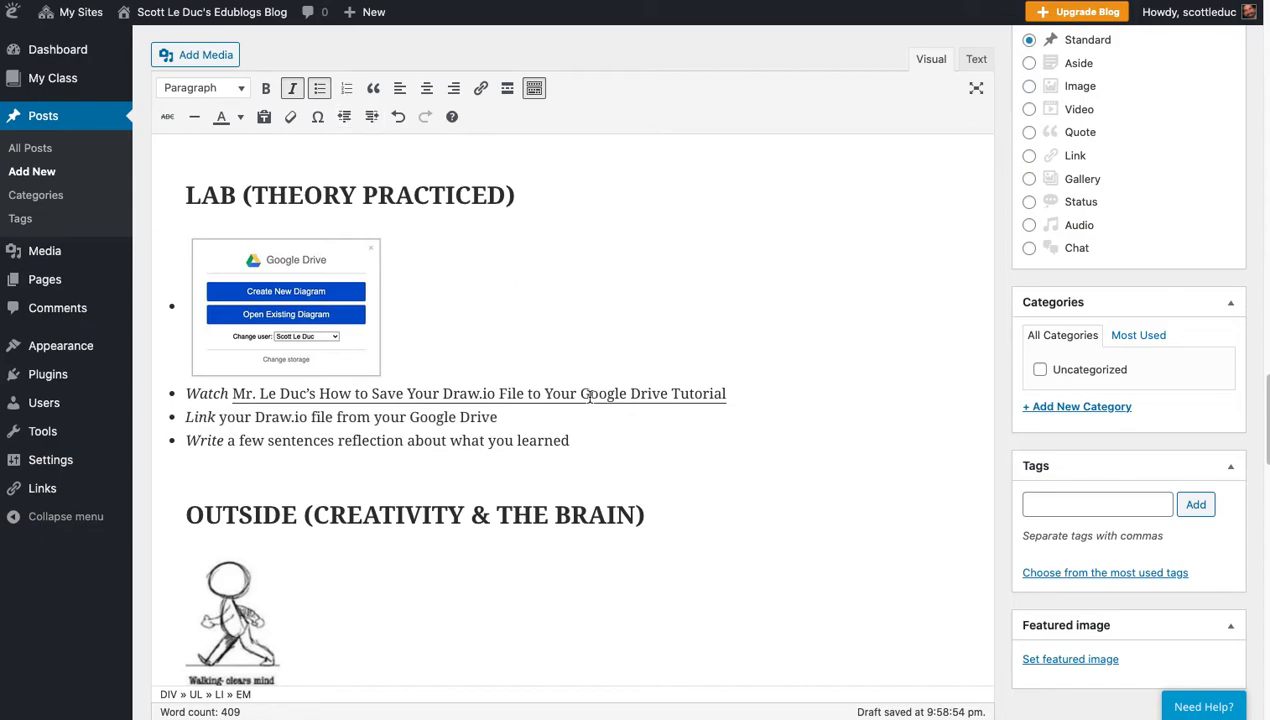
scroll("down", 3)
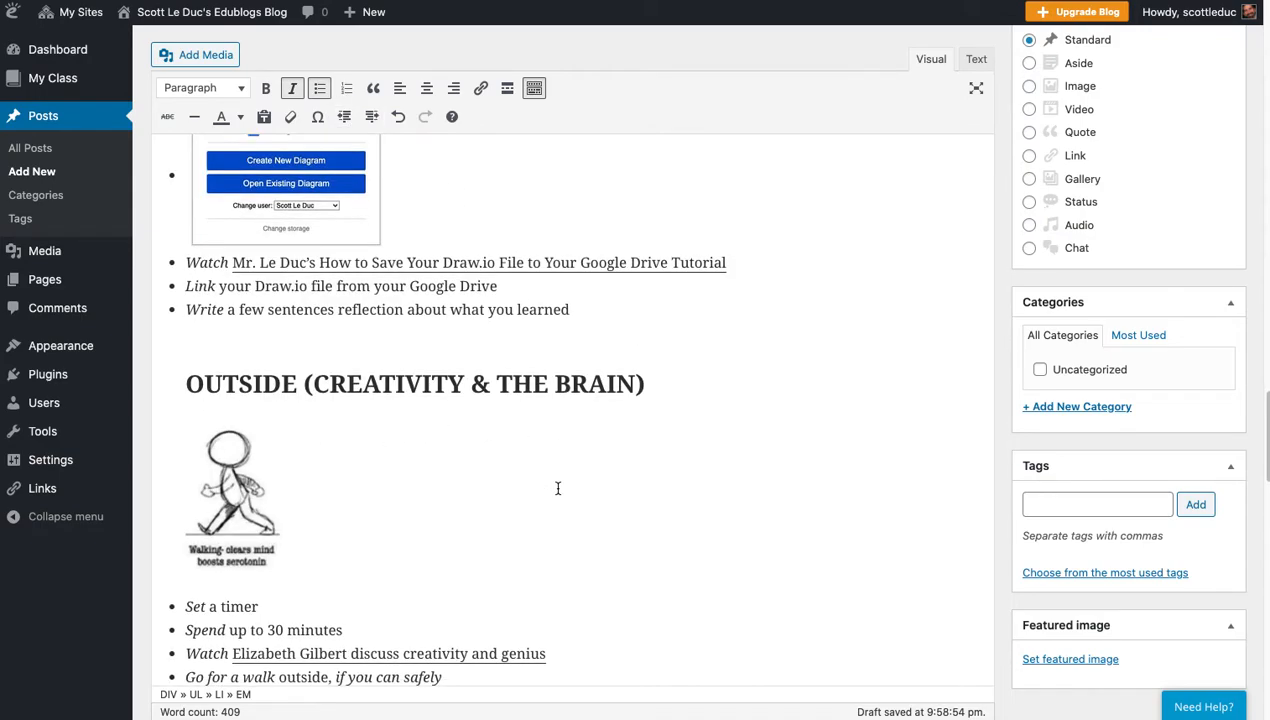
Step: Delete the Set, Spend, Go for a walk and DELETE bullets under OUTSIDE
scroll("down", 3)
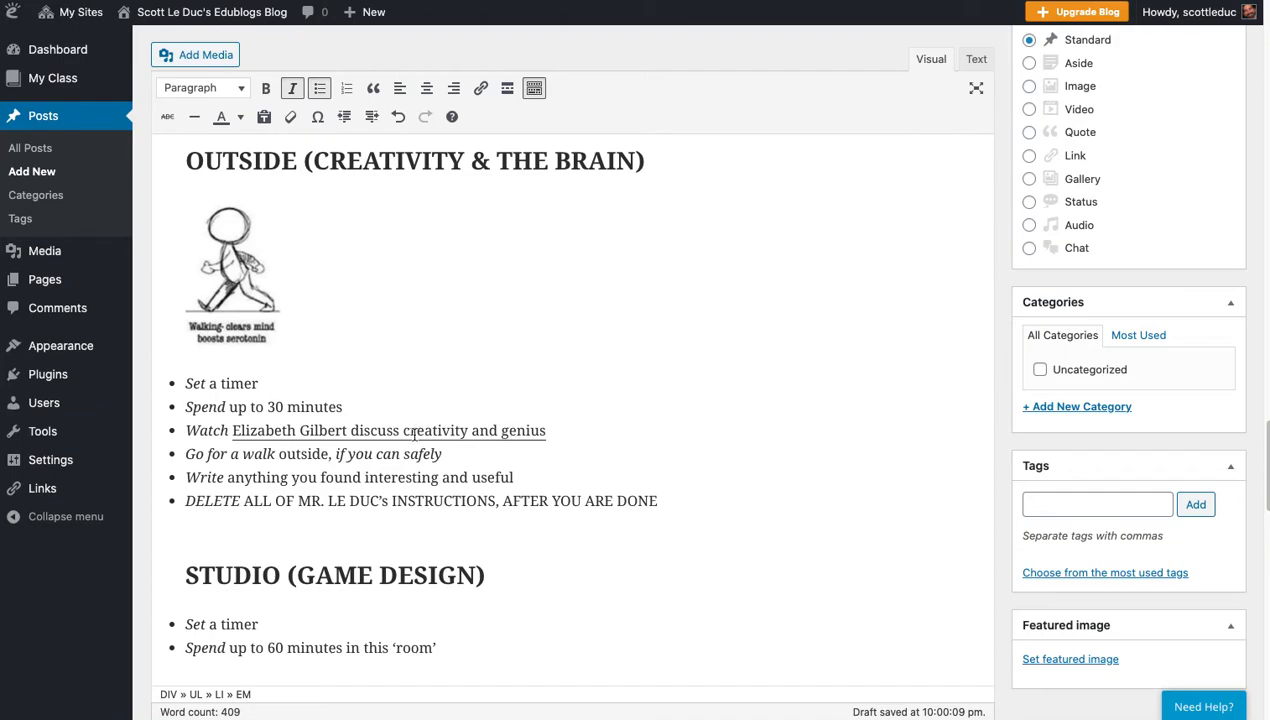
mouse_move(464, 445)
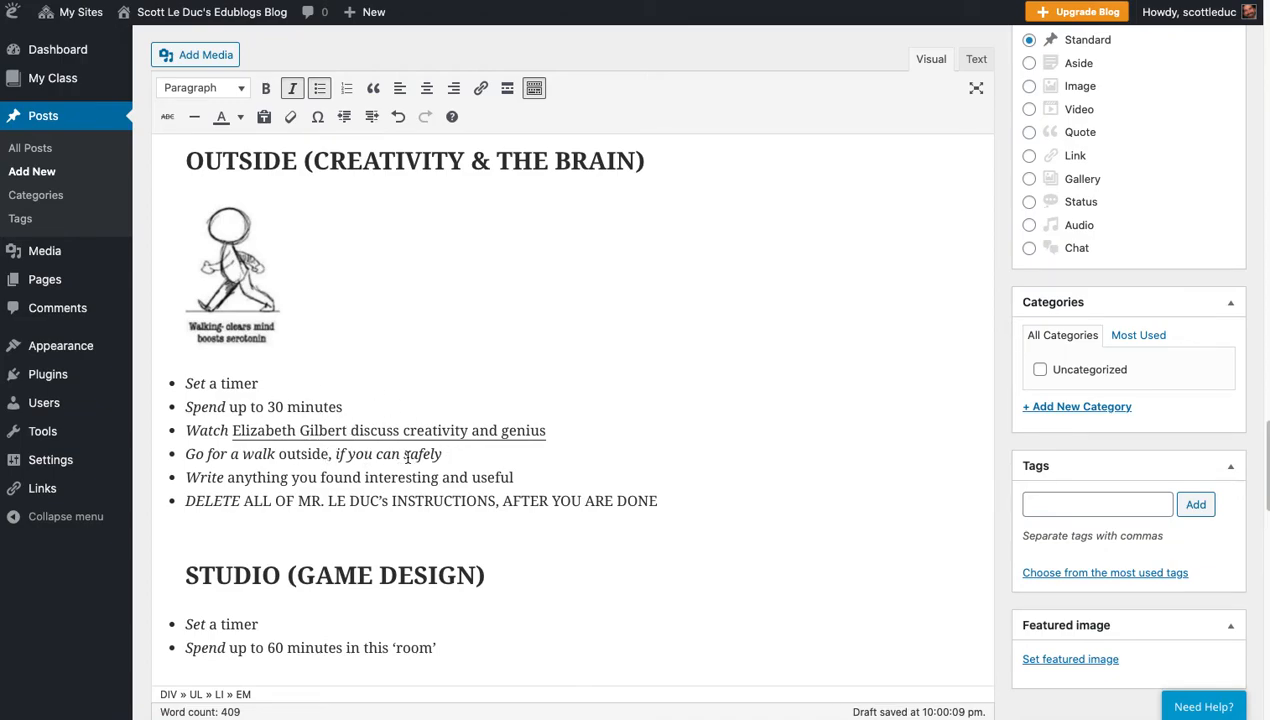
mouse_move(442, 476)
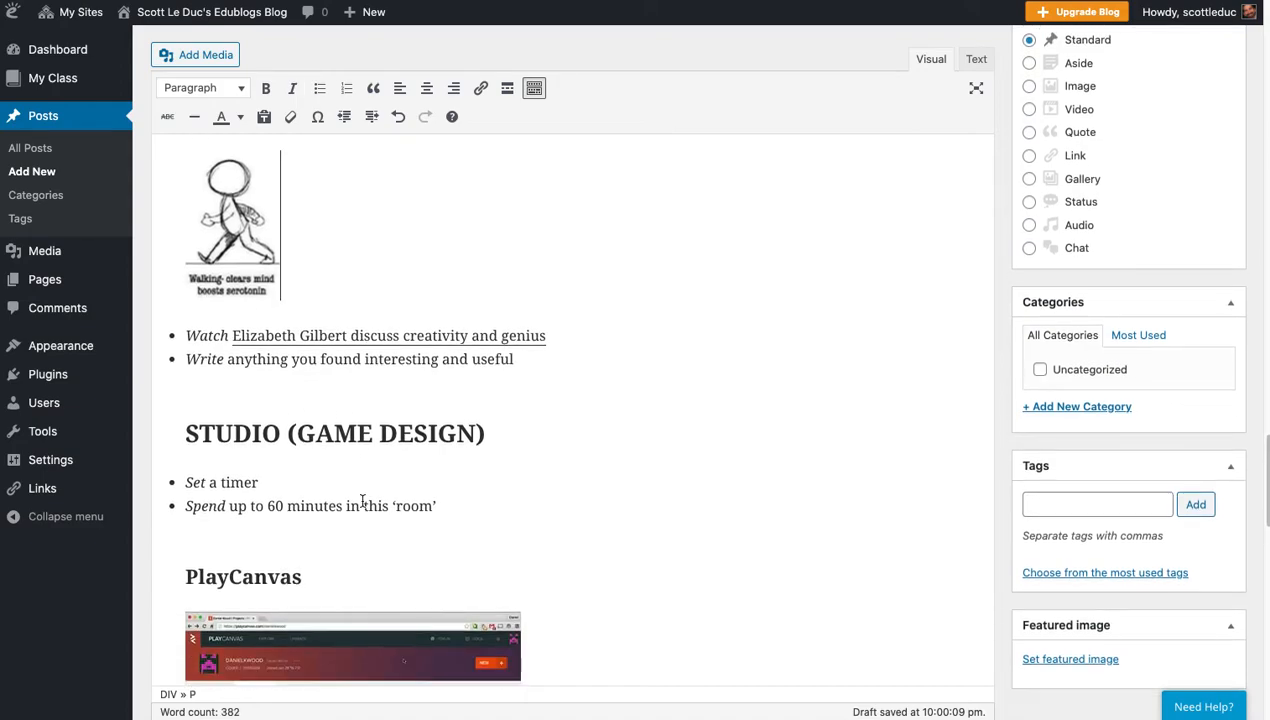
Step: Delete the Set a timer and Spend bullets under STUDIO (GAME DESIGN)
scroll("down", 3)
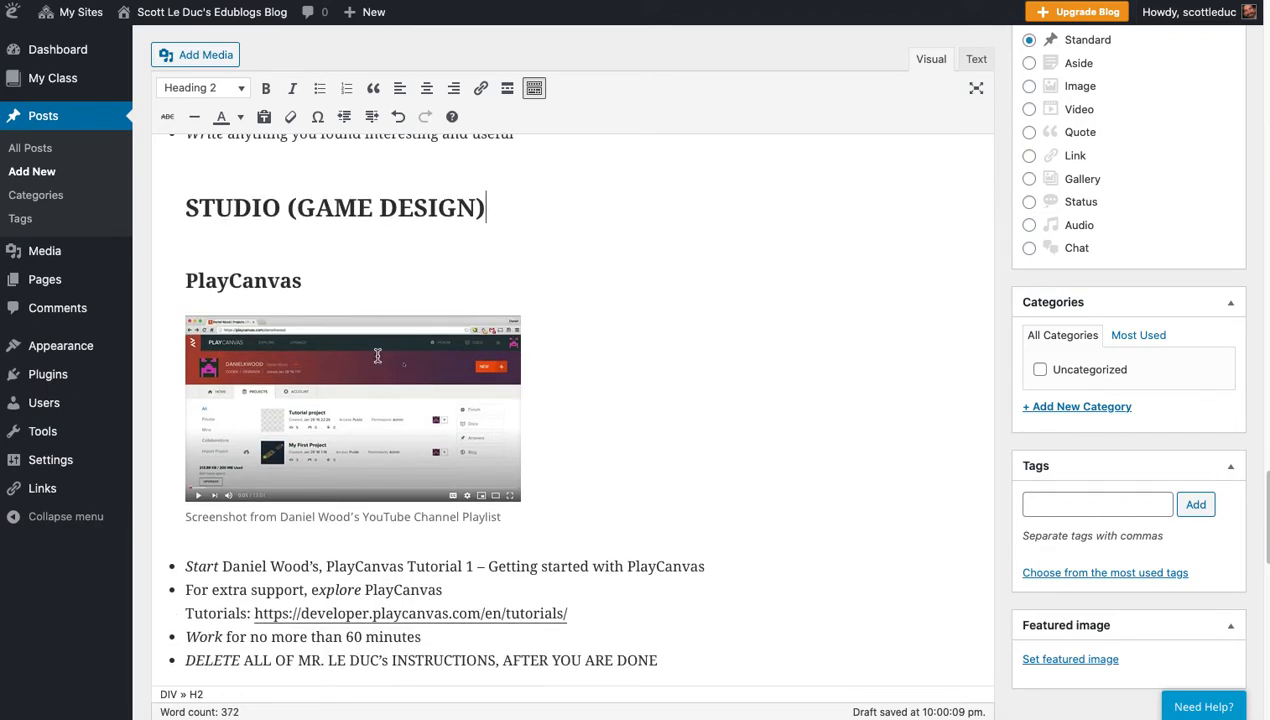
mouse_move(352, 556)
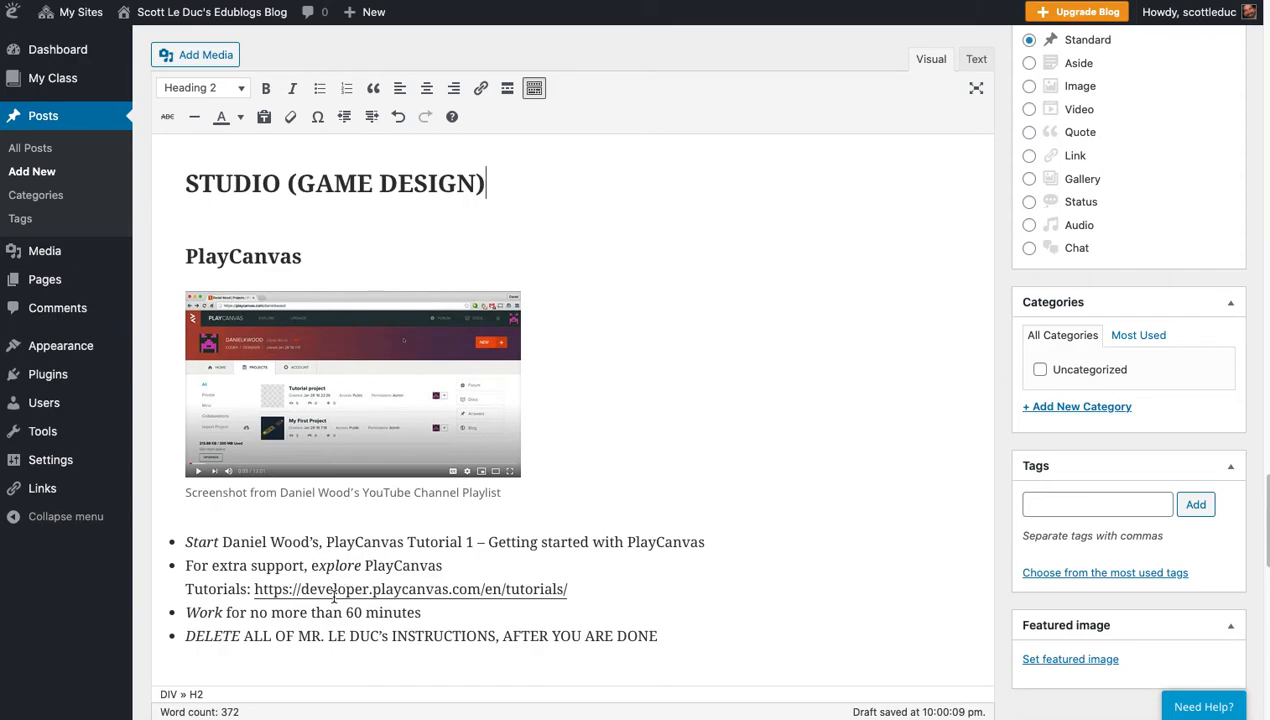
left_click(290, 589)
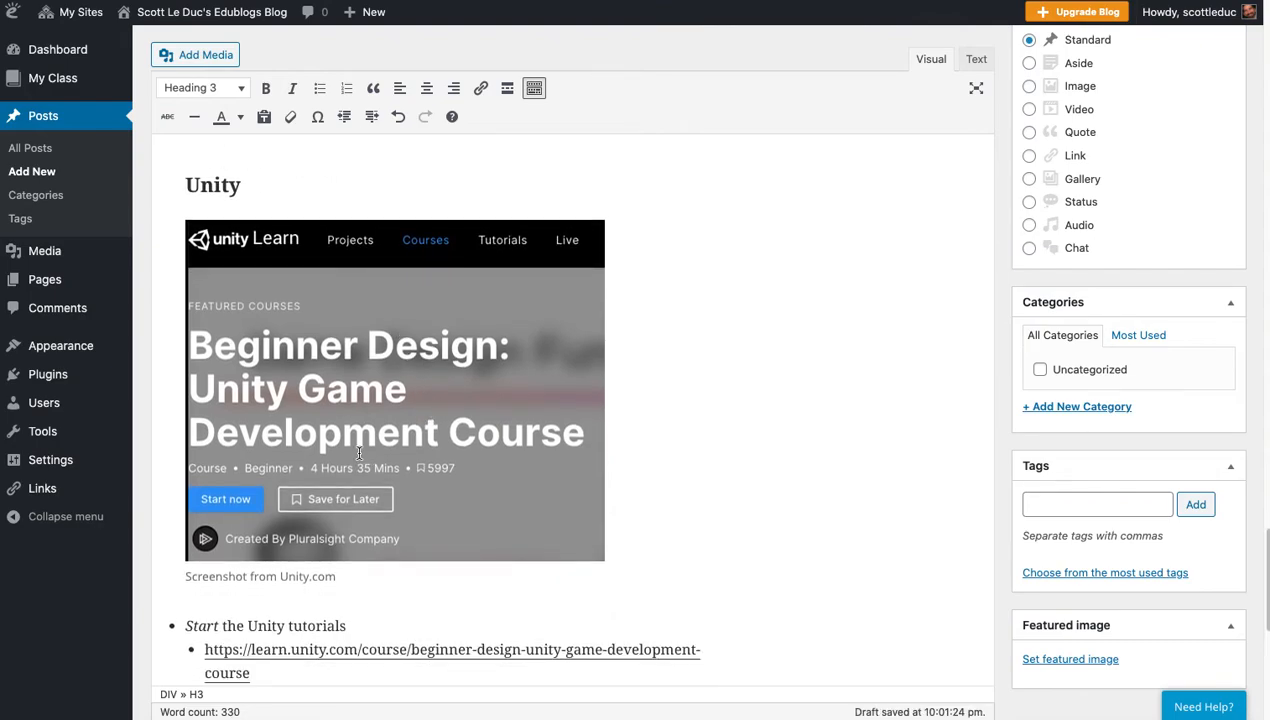
mouse_move(378, 396)
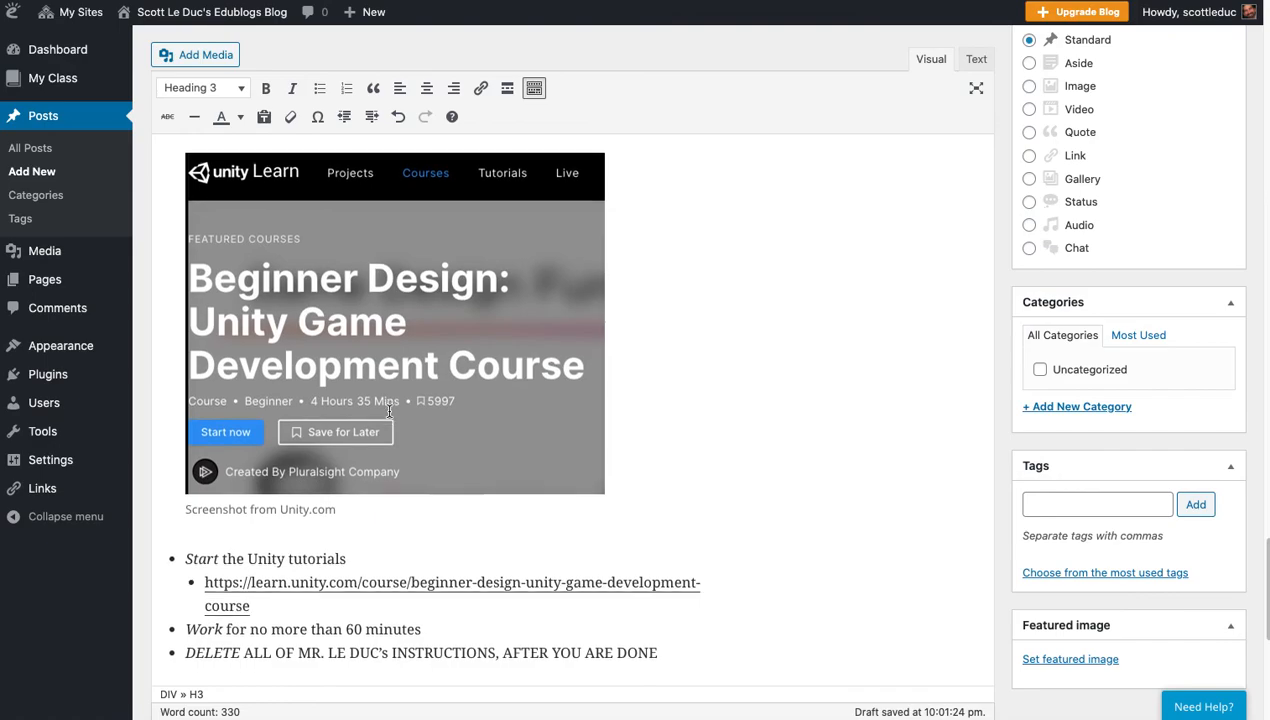
Step: Delete the Unity Start, link, Work and DELETE bullets, leaving a test bullet under WHAT I LEARNED
scroll("down", 3)
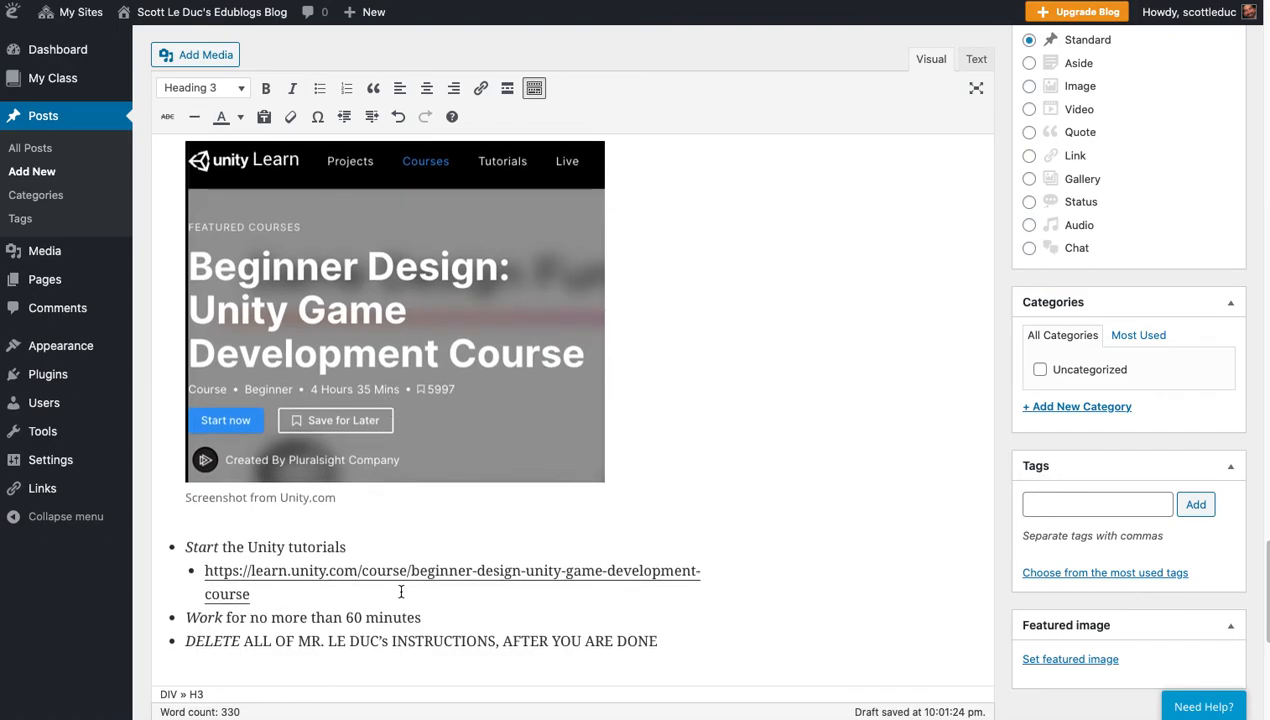
mouse_move(420, 451)
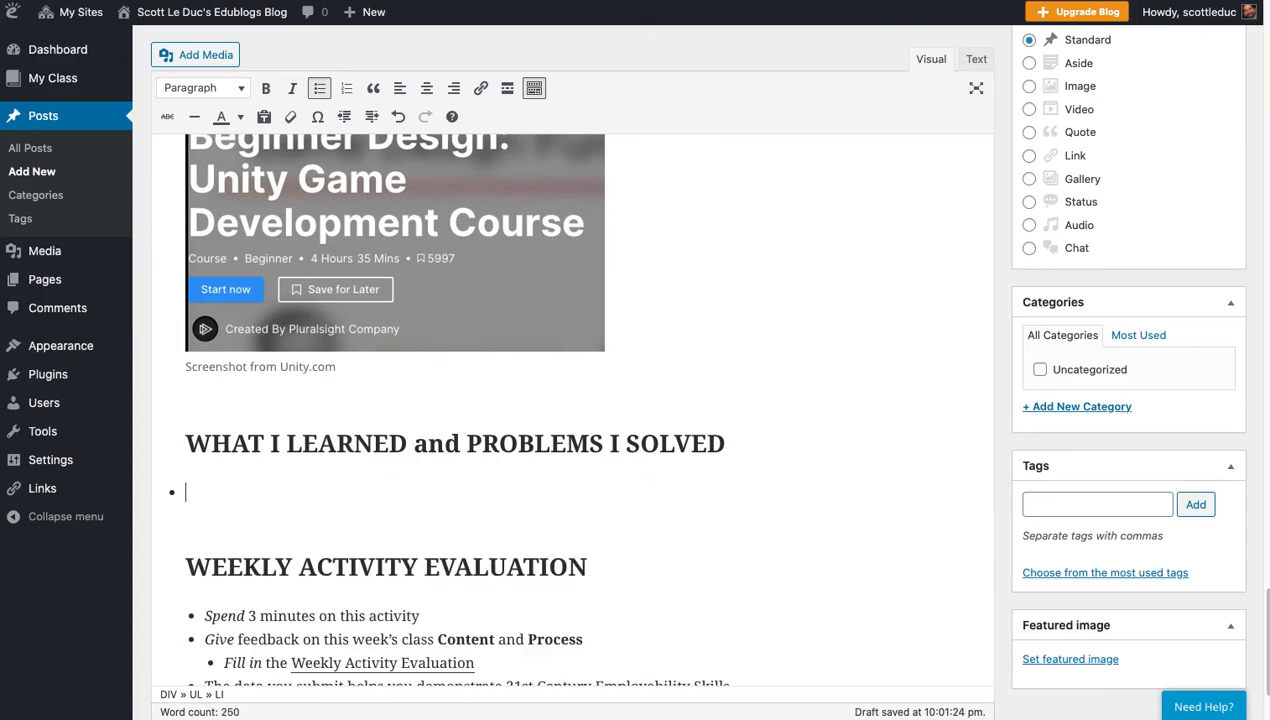
type("jkljkl")
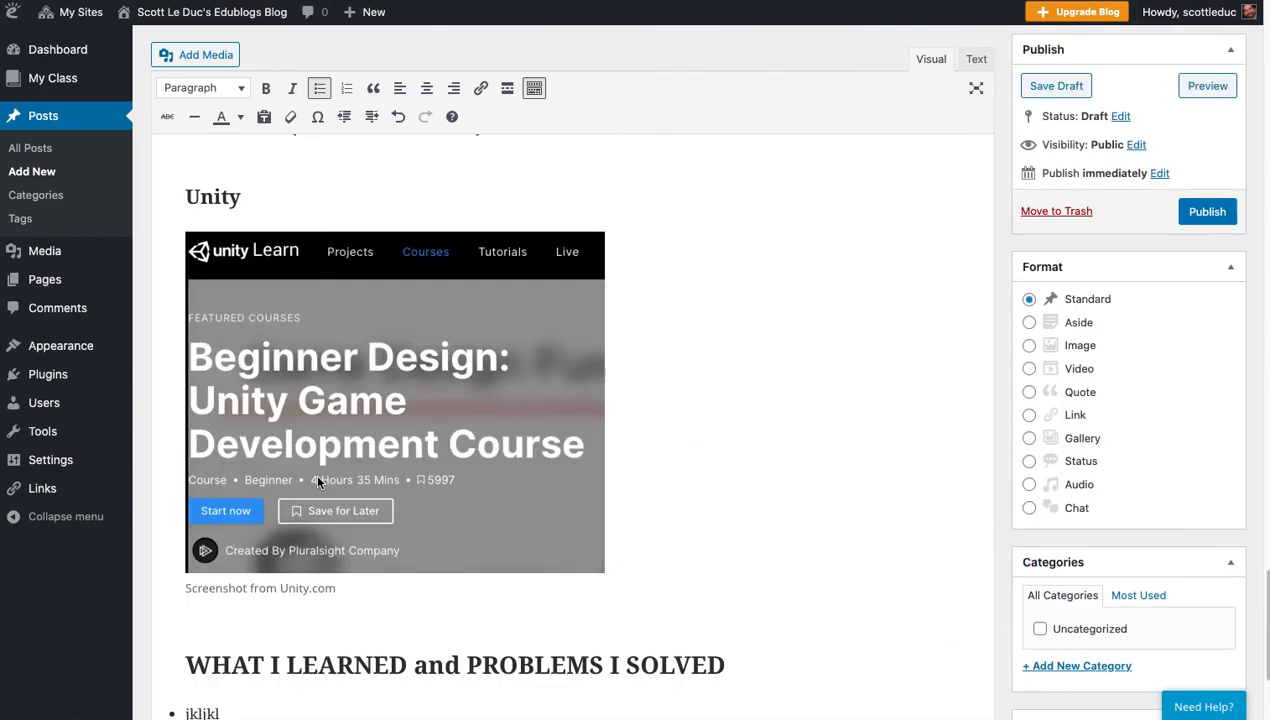
Step: Delete the selected SUMMARY instruction bullets
scroll("down", 3)
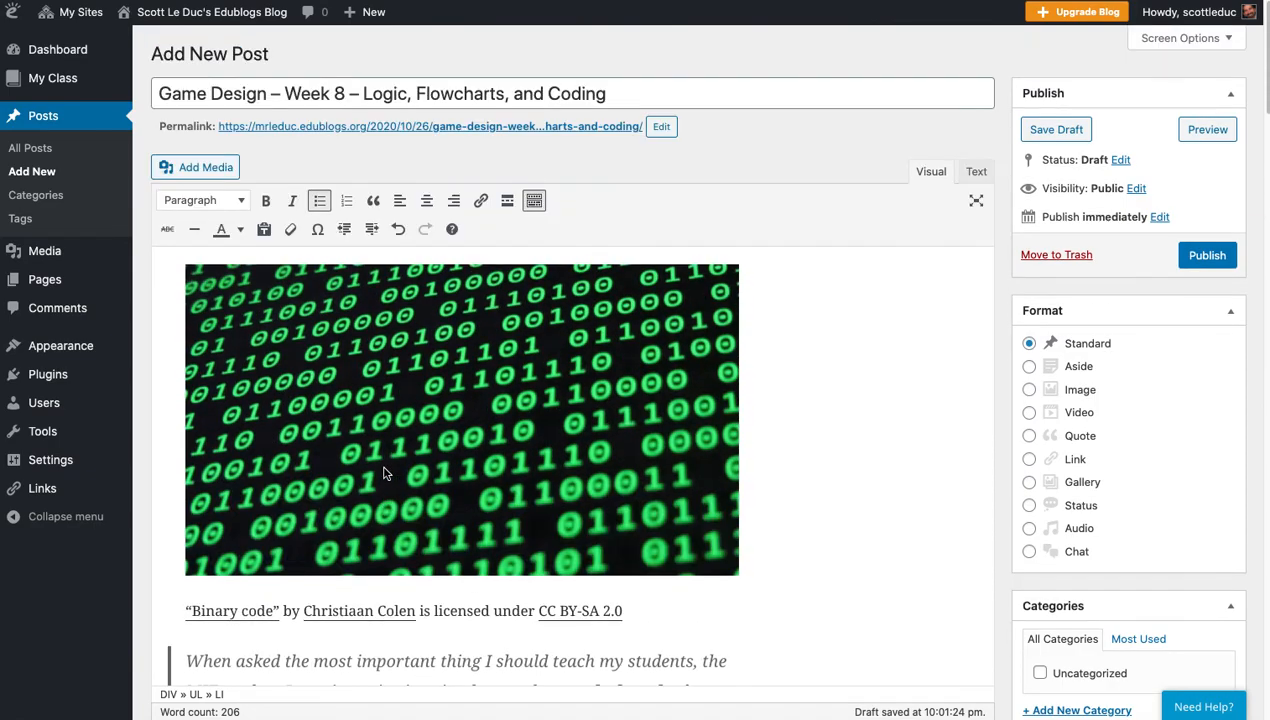
scroll("down", 3)
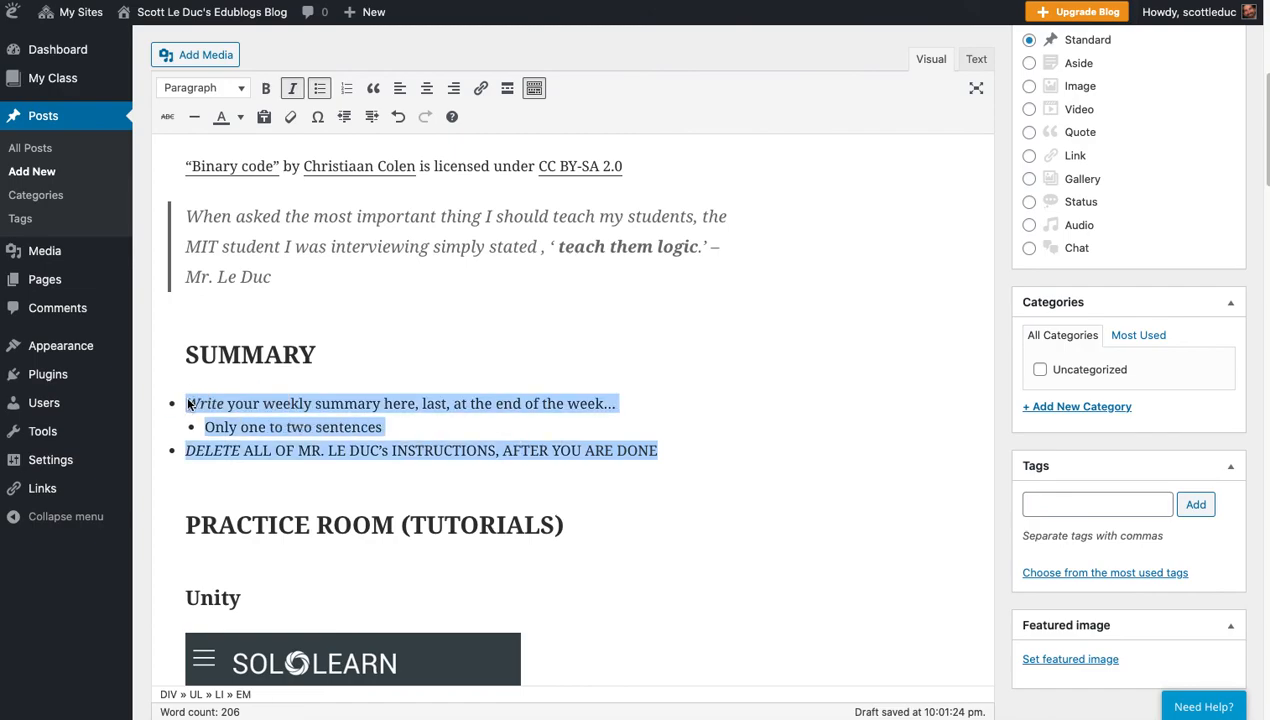
key("Delete")
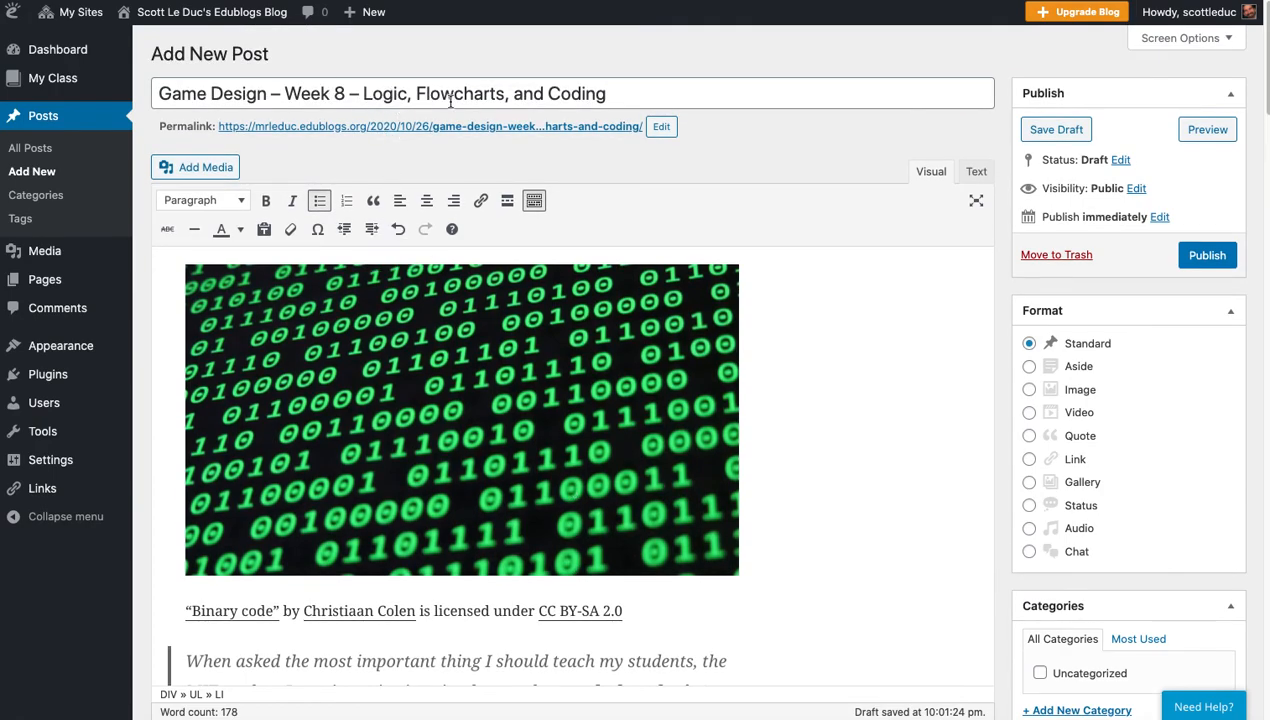
Step: Publish the Game Design – Week 8 post from the Publish box
scroll("down", 3)
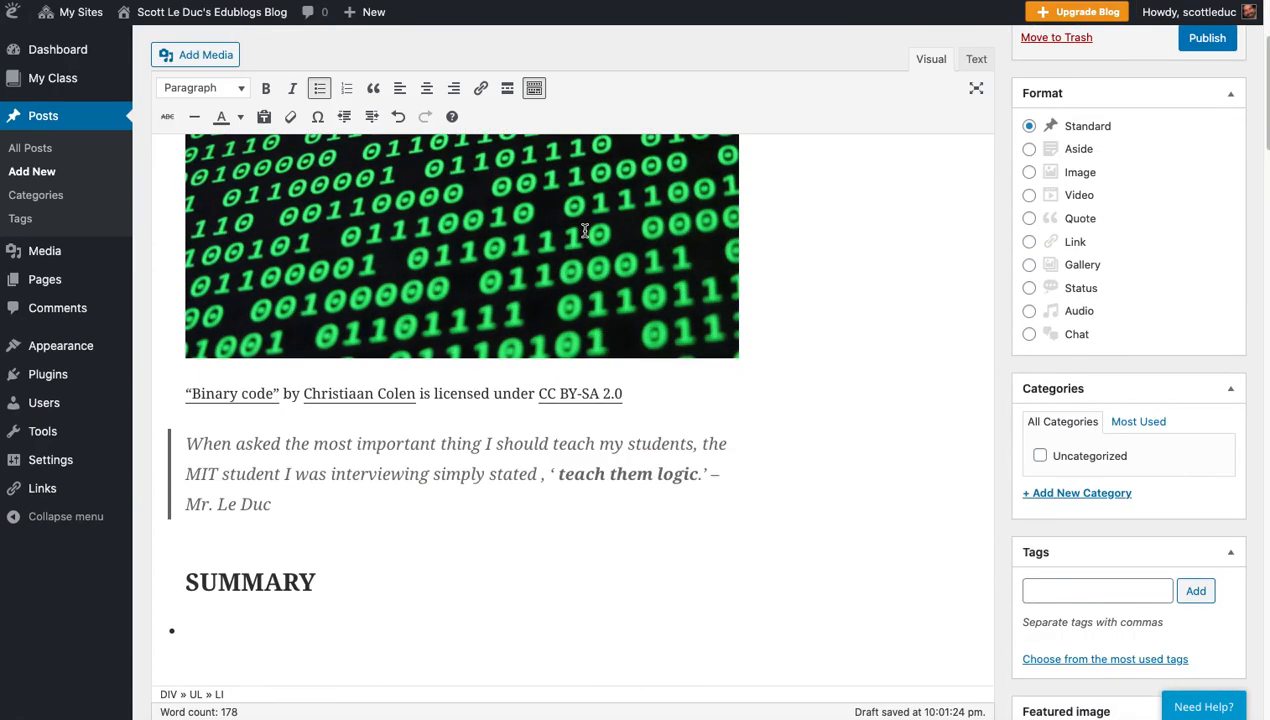
scroll("down", 3)
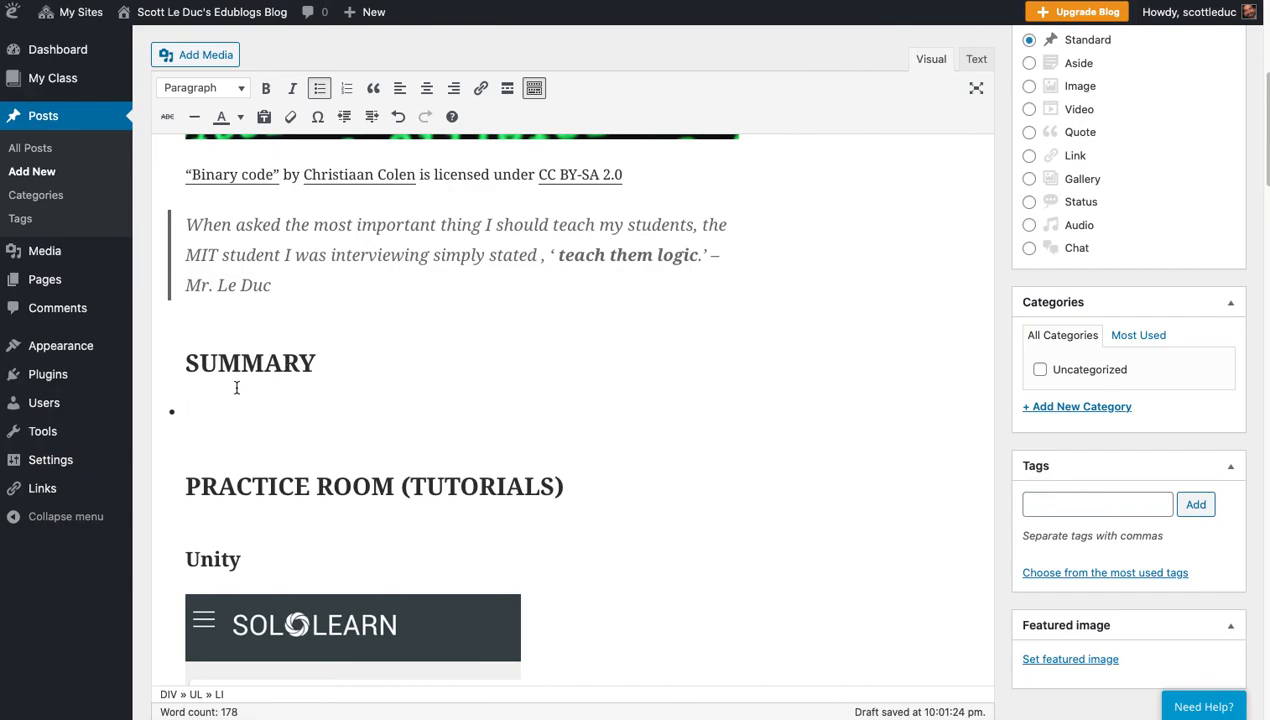
mouse_move(344, 404)
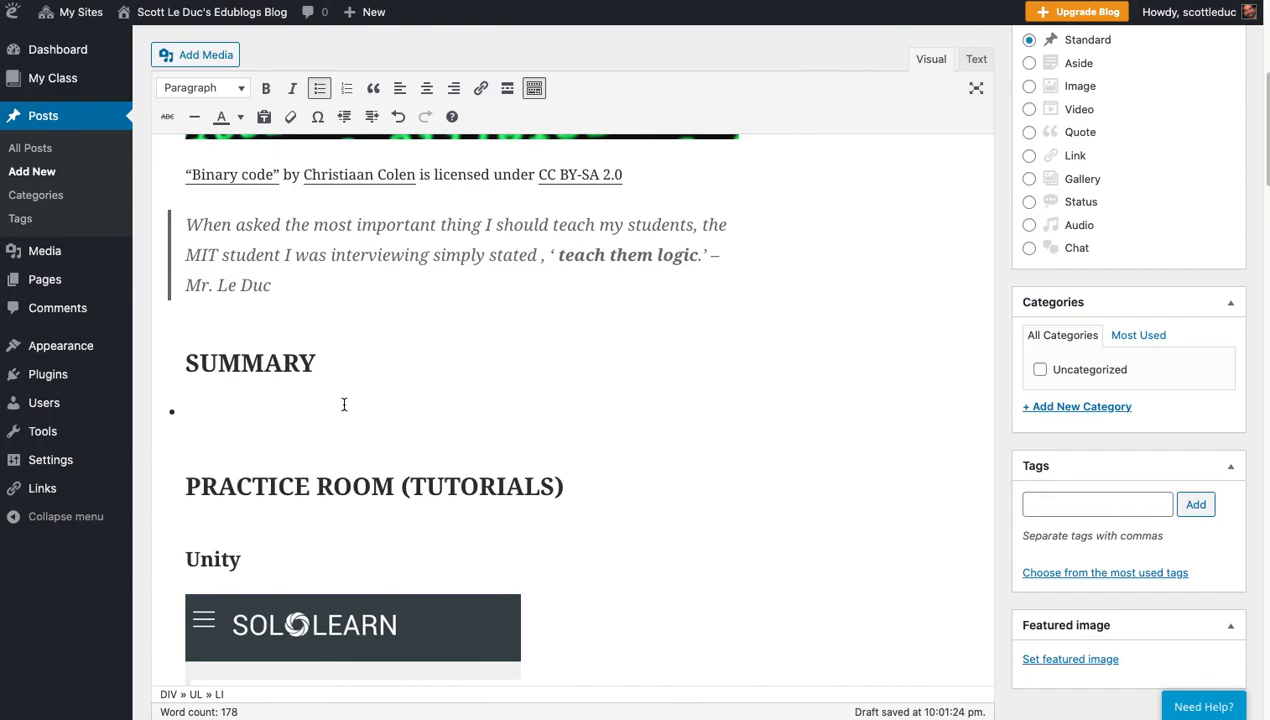
mouse_move(514, 410)
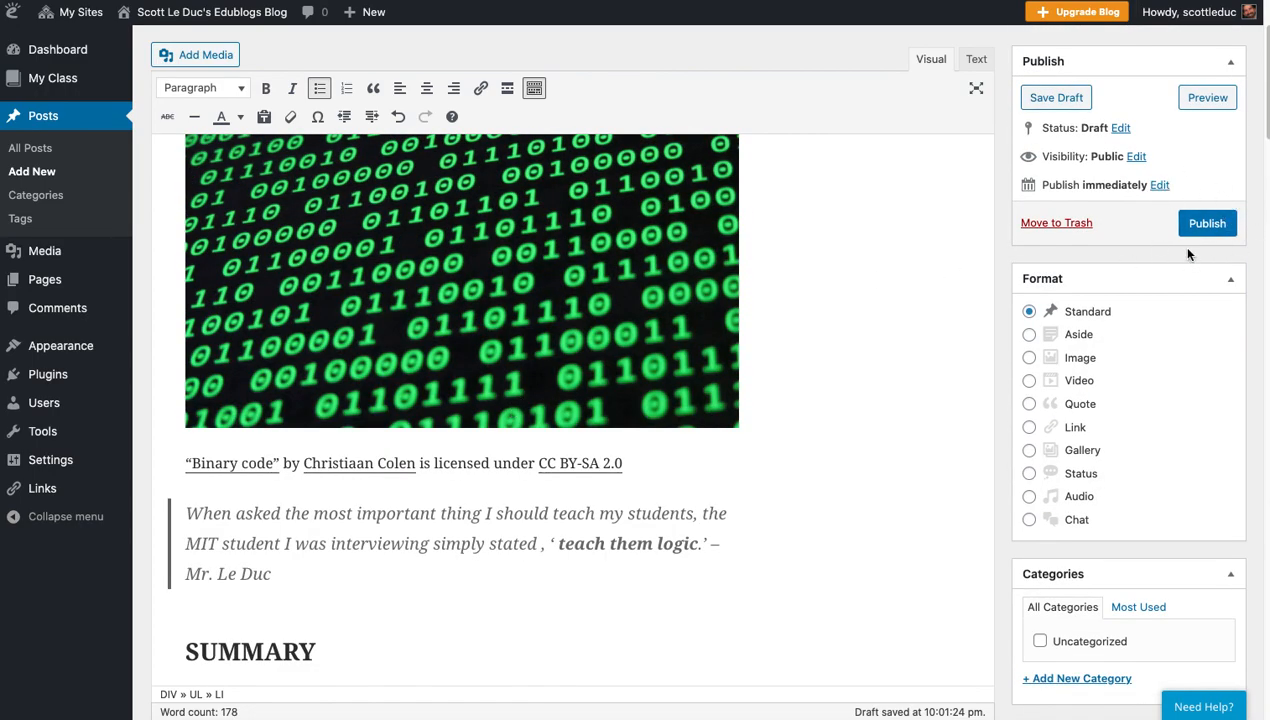
left_click(1207, 223)
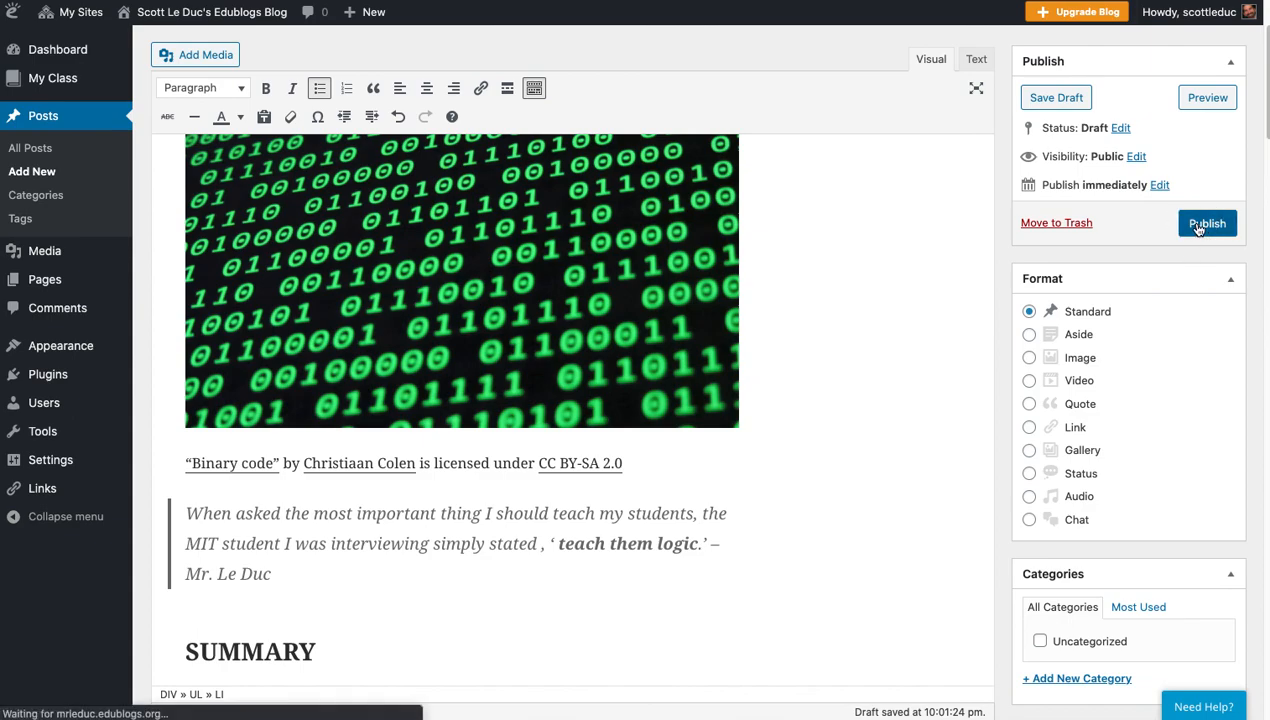
left_click(1207, 223)
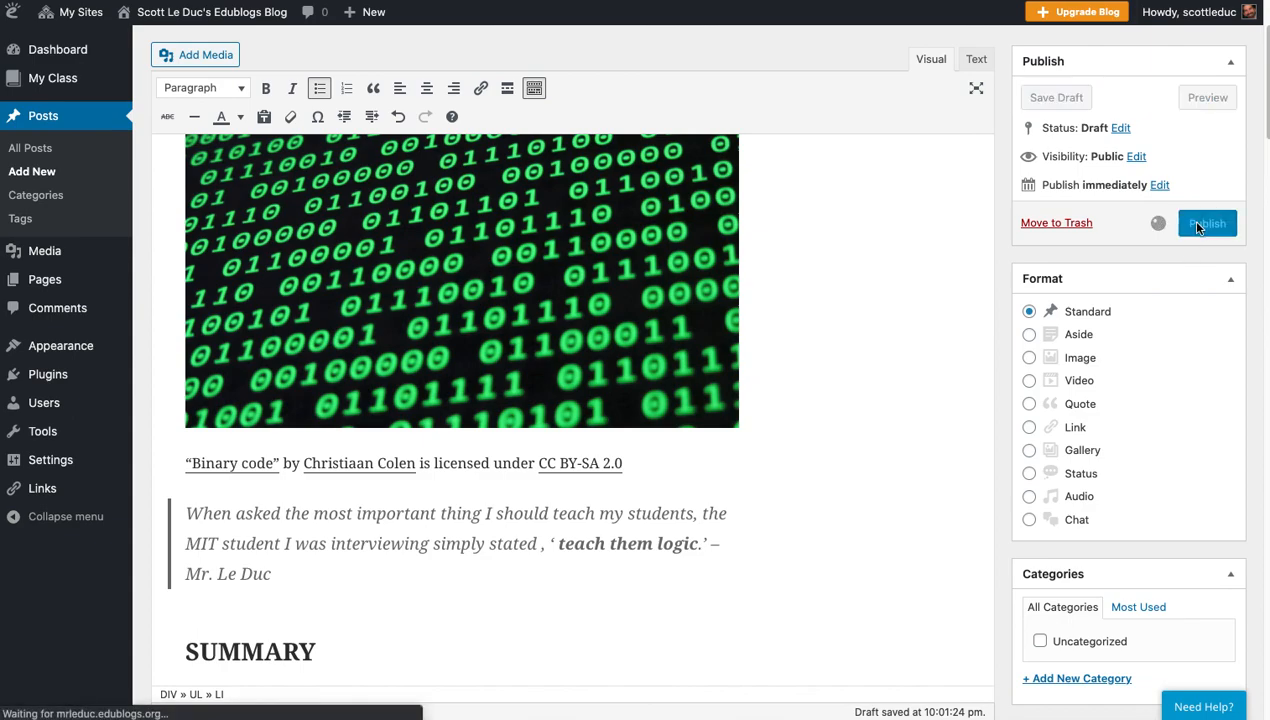
left_click(1206, 223)
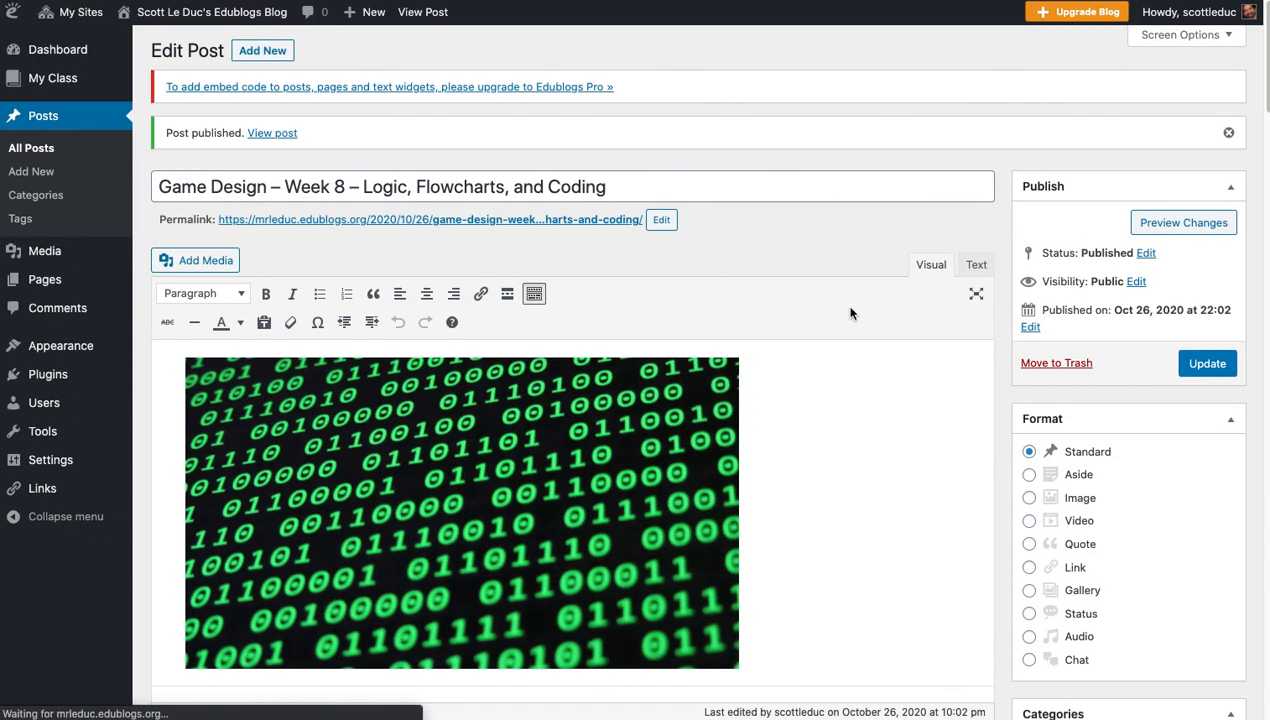